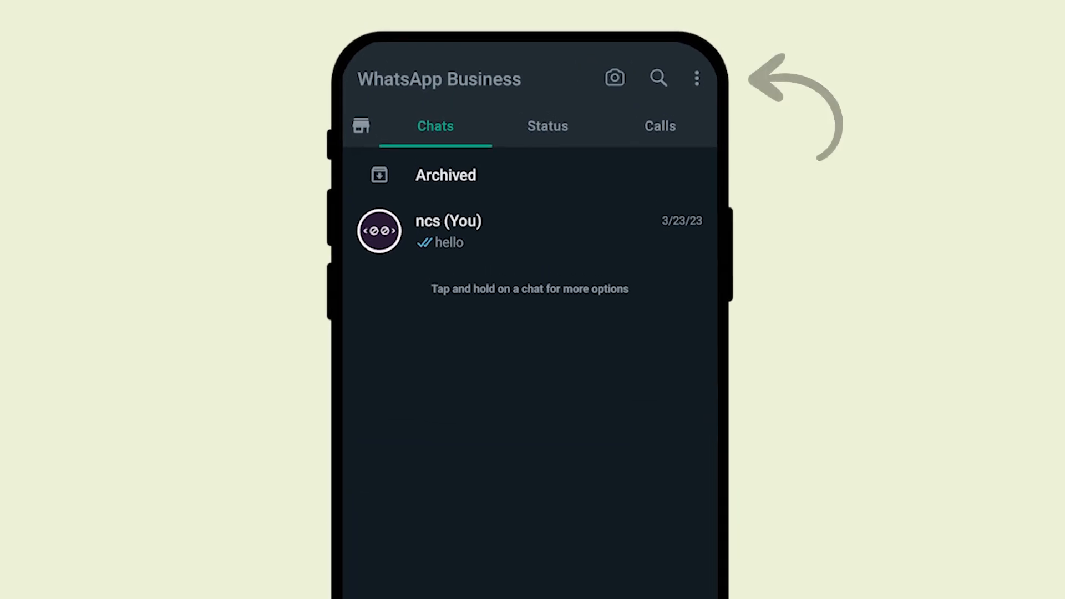
Reach the catalog via Business tools and view the No Code Course item at €10.00.
click(697, 78)
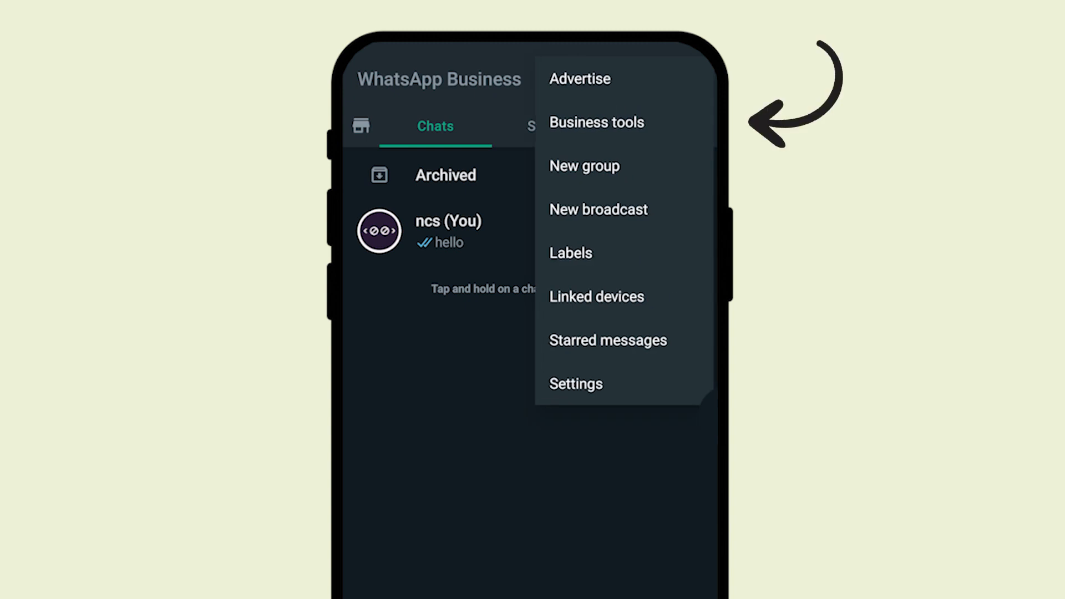
click(596, 122)
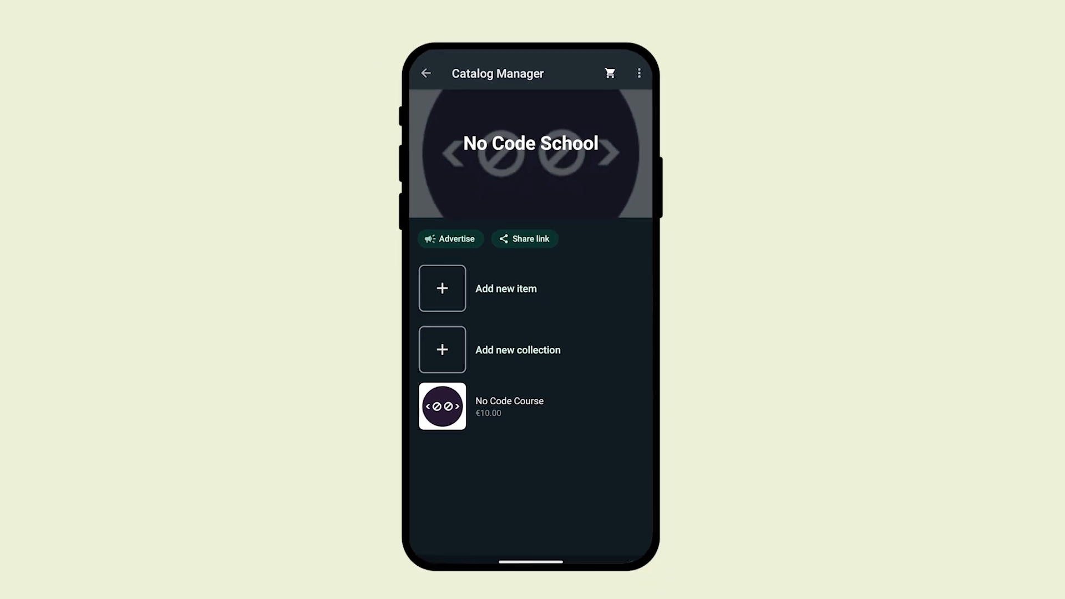
click(509, 406)
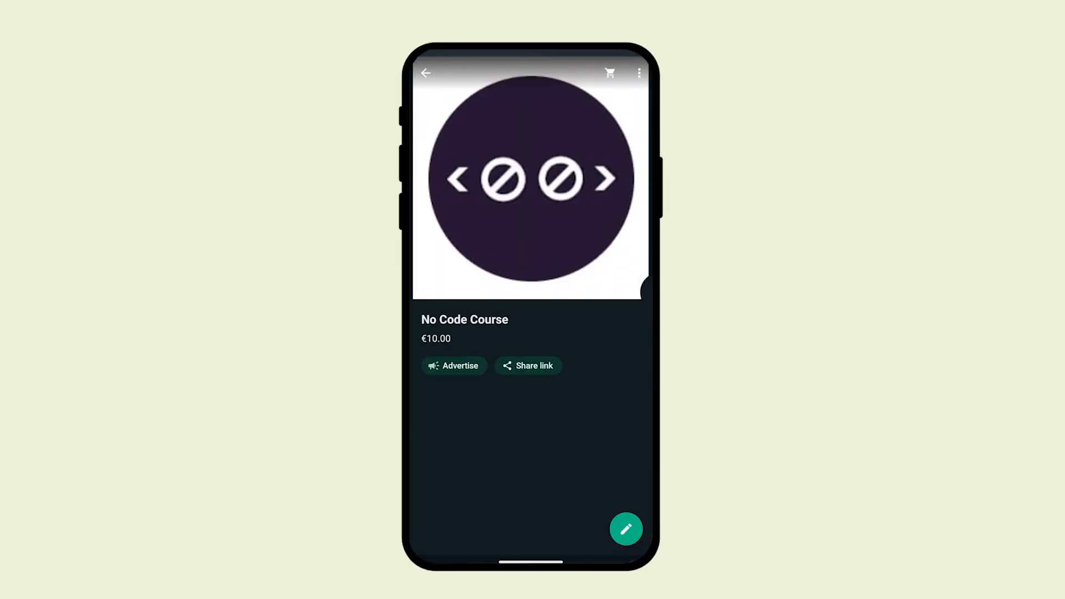
Glance at the empty Add new item form, then leave without saving back to the chat list.
click(625, 529)
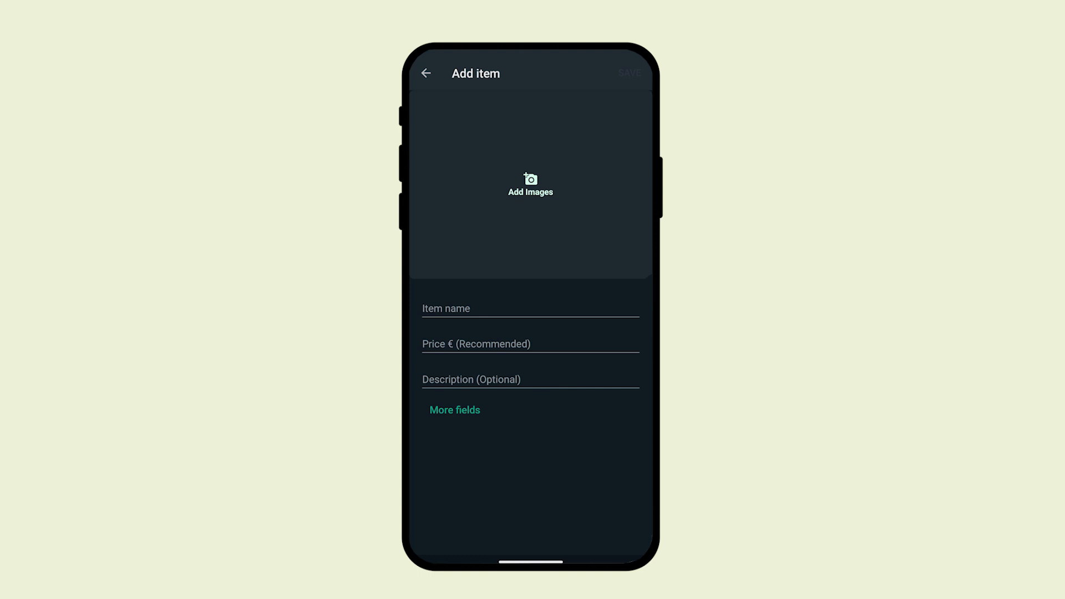
click(426, 74)
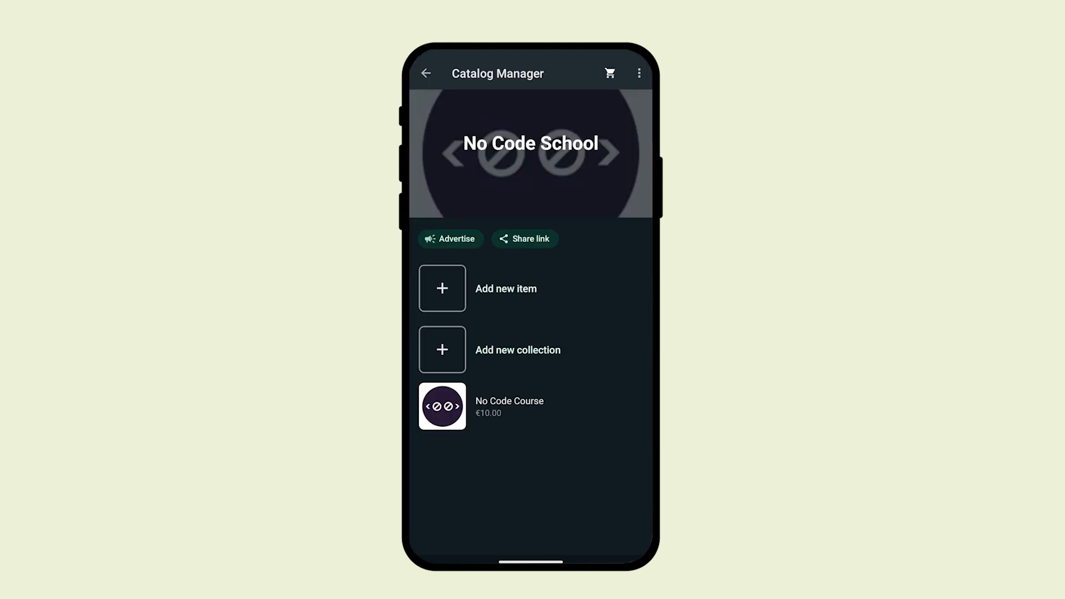
click(425, 73)
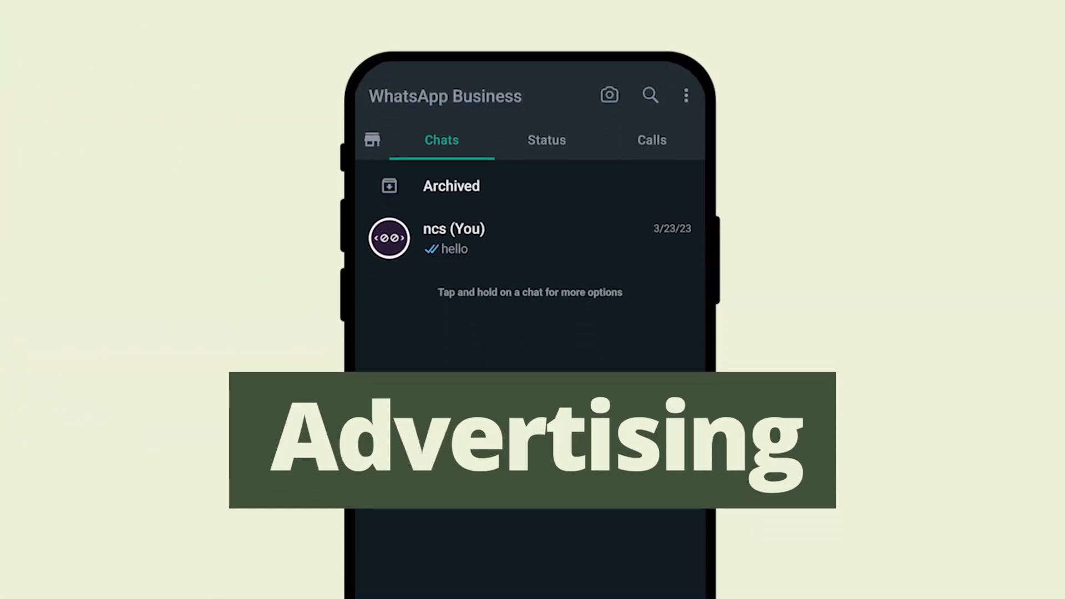
Start an ad via Advertise, choosing other content and keeping No Code School as the promoted profile.
click(686, 95)
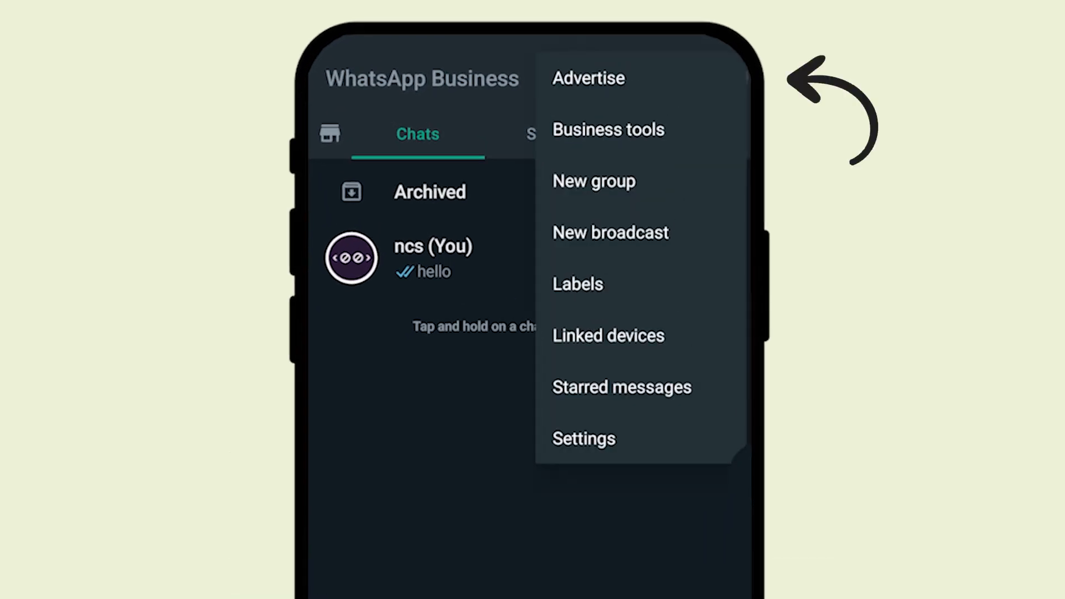
click(588, 78)
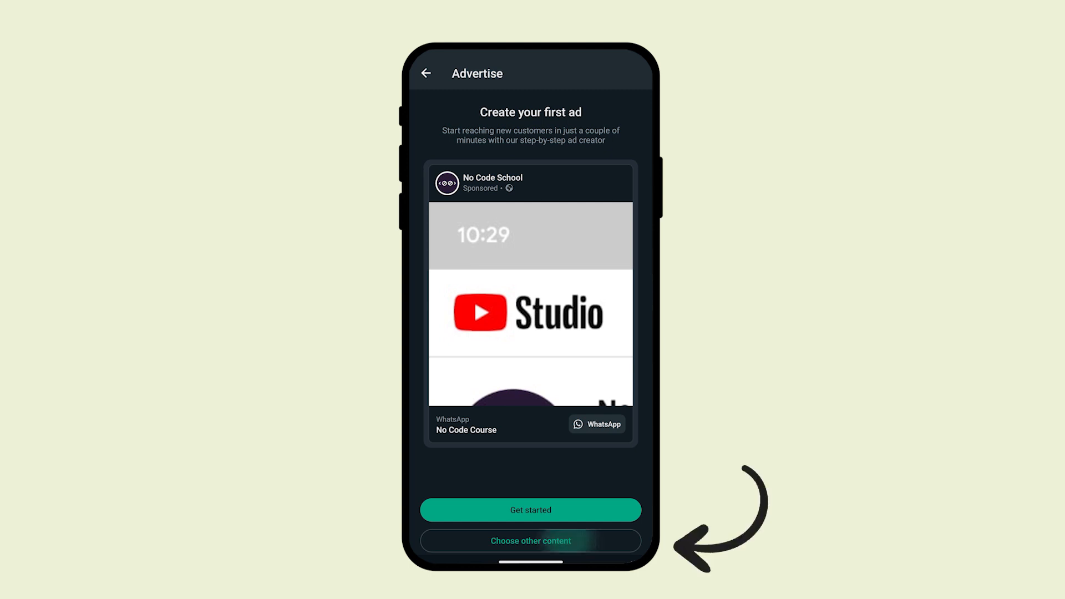
click(530, 541)
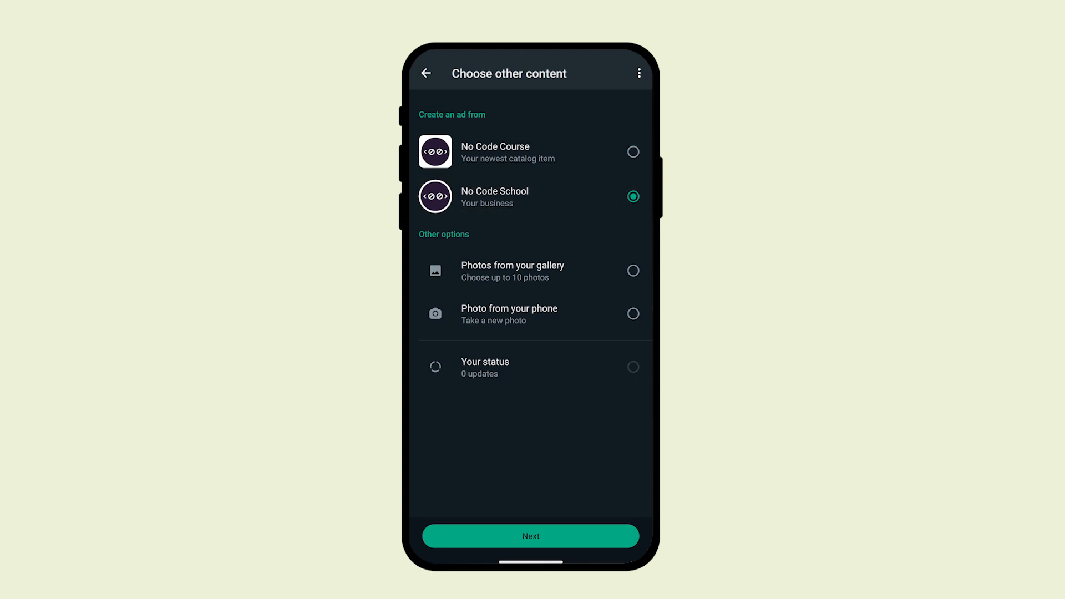
click(530, 536)
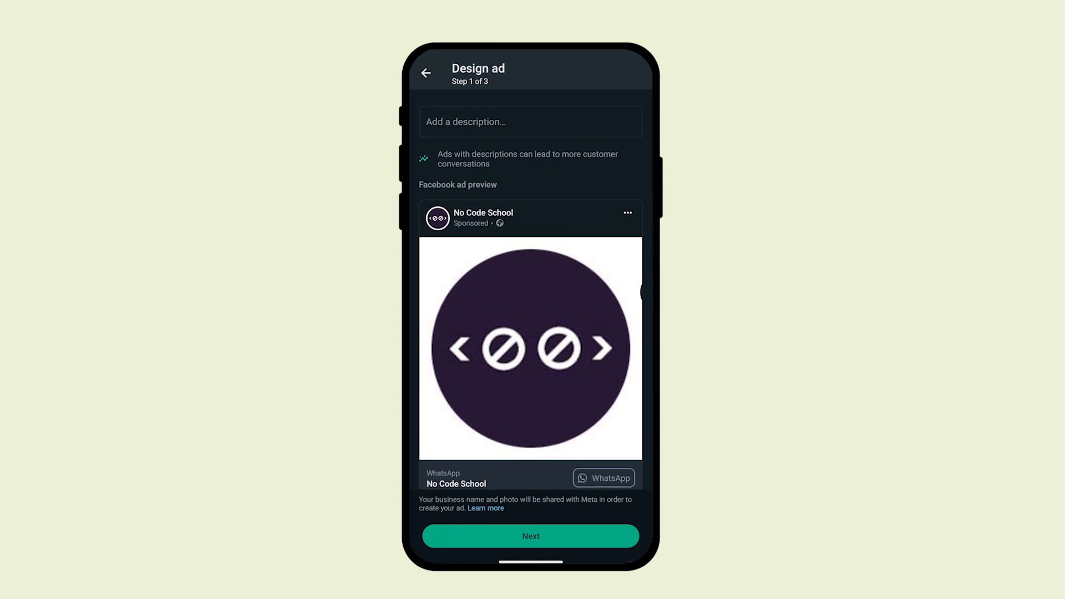
Save the ad description 'No Code tools education.' and advance to ad settings, step 2 of 3.
click(530, 122)
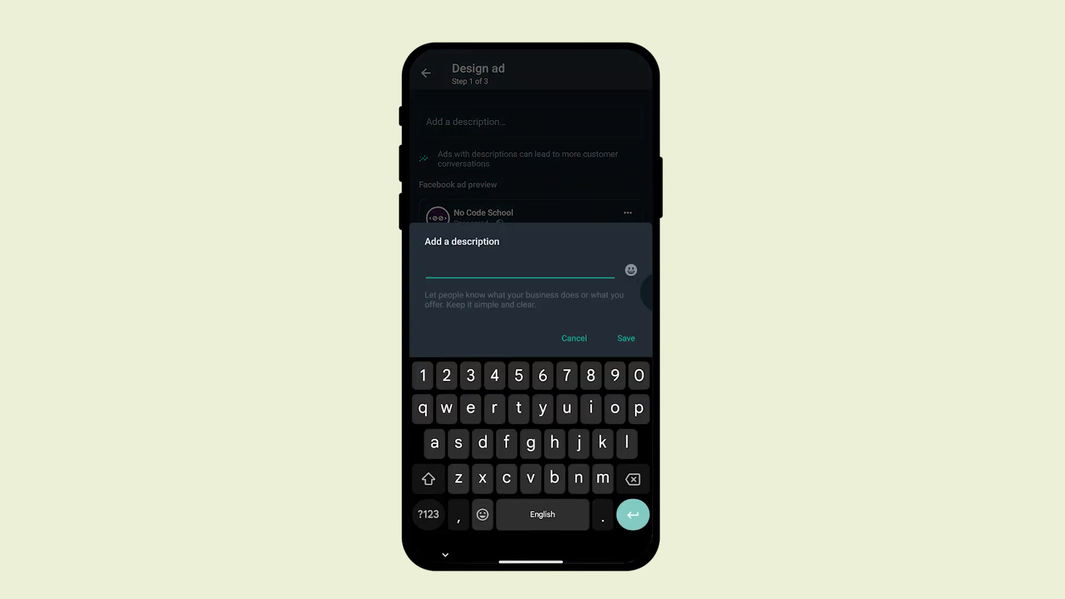
text(No Code tools educ)
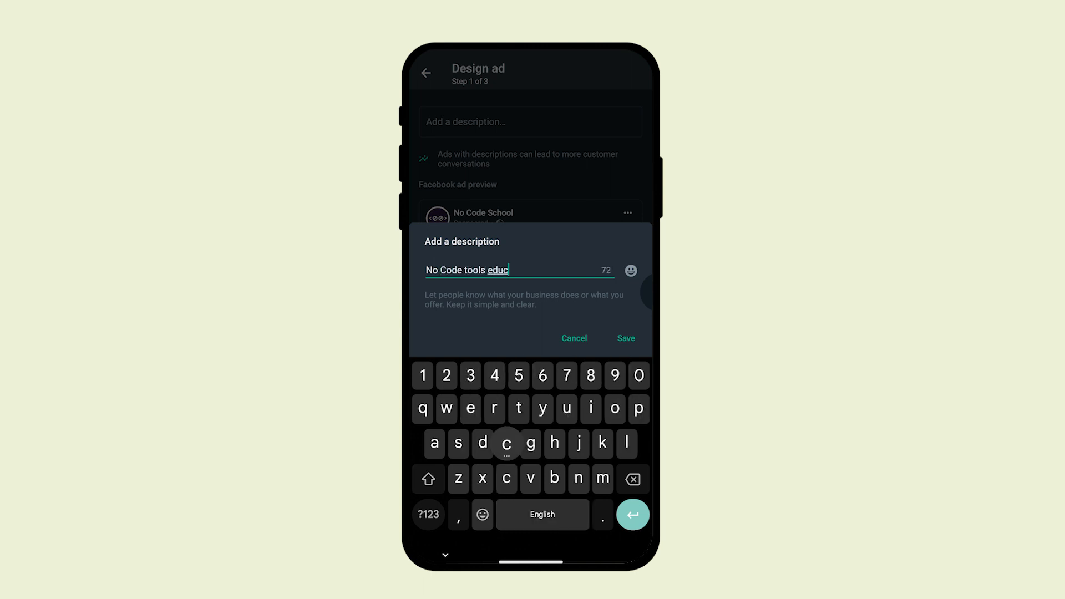
text(ation.)
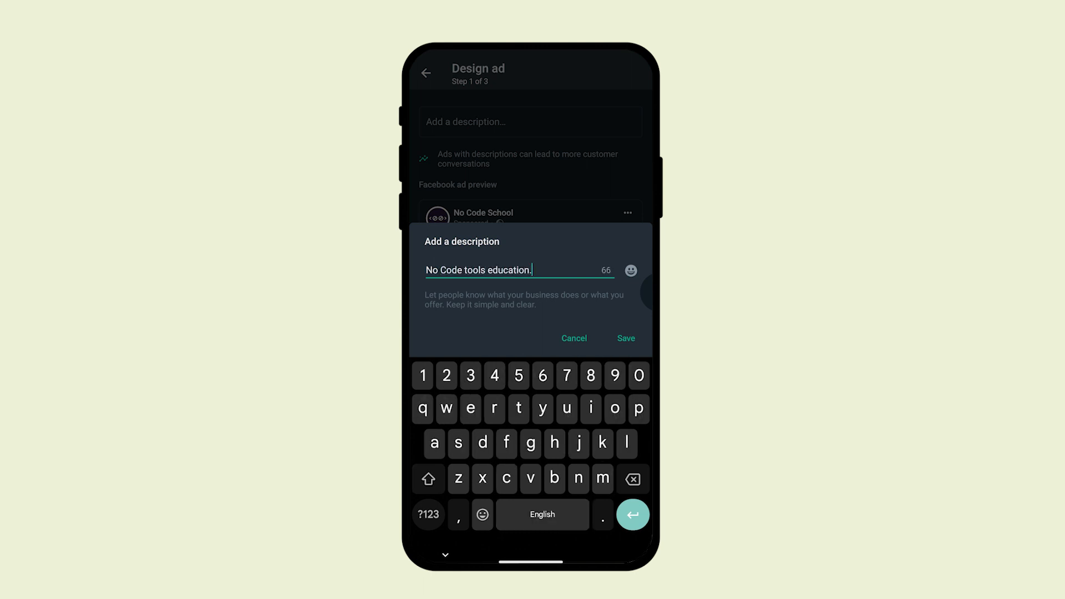
click(624, 338)
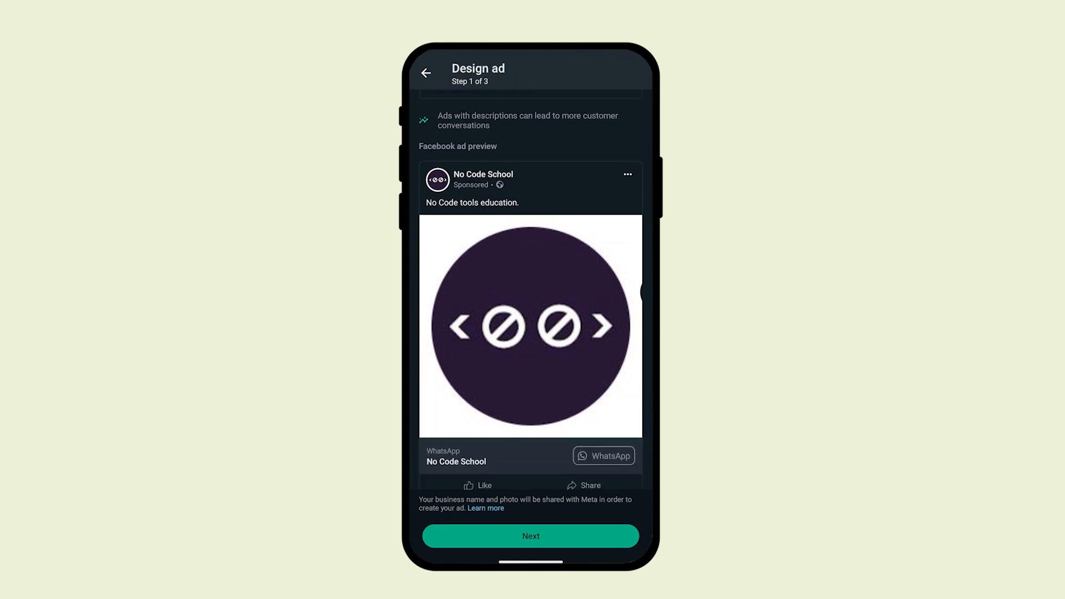
click(531, 536)
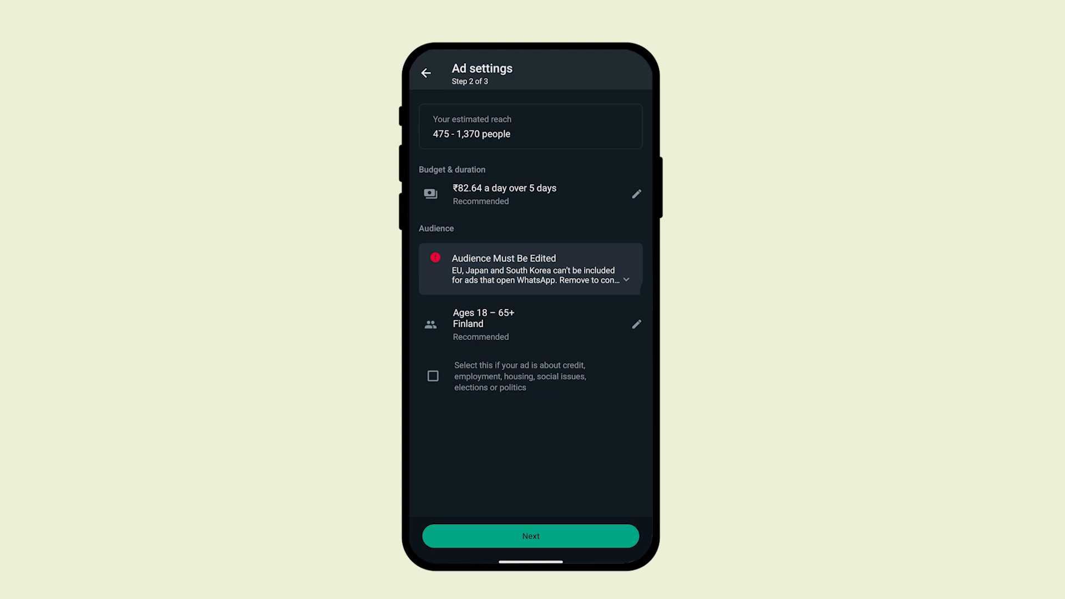
click(636, 193)
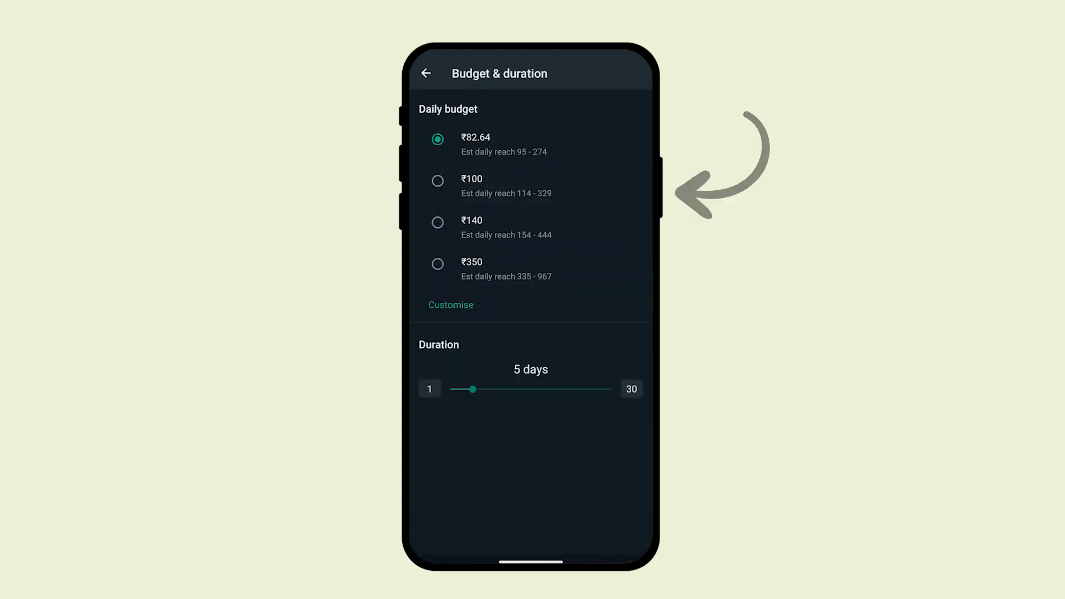
click(425, 74)
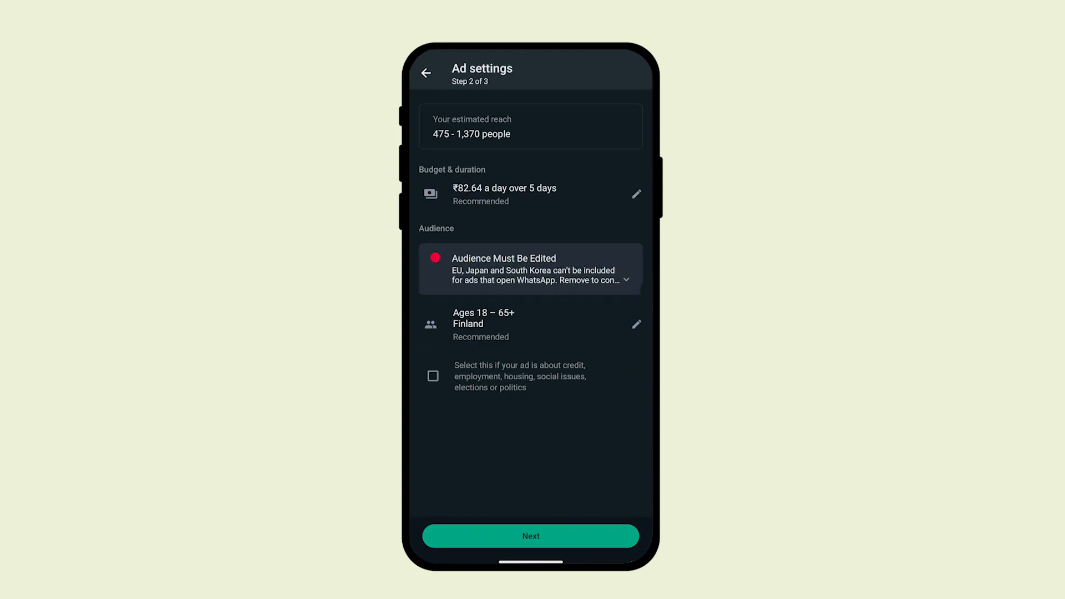
click(531, 536)
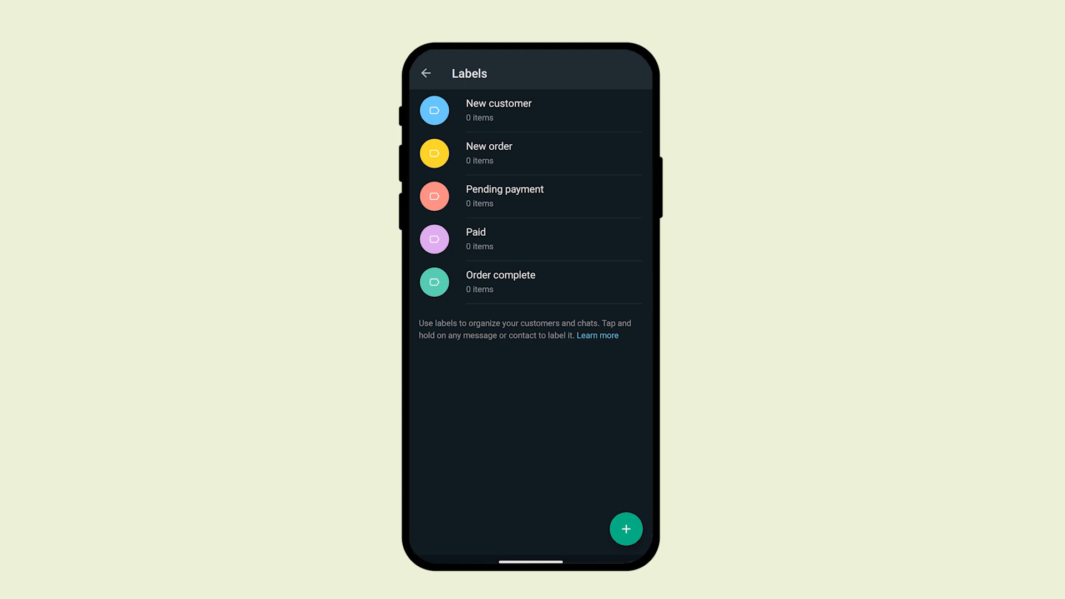
Return from the Labels screen to the chat list.
click(426, 73)
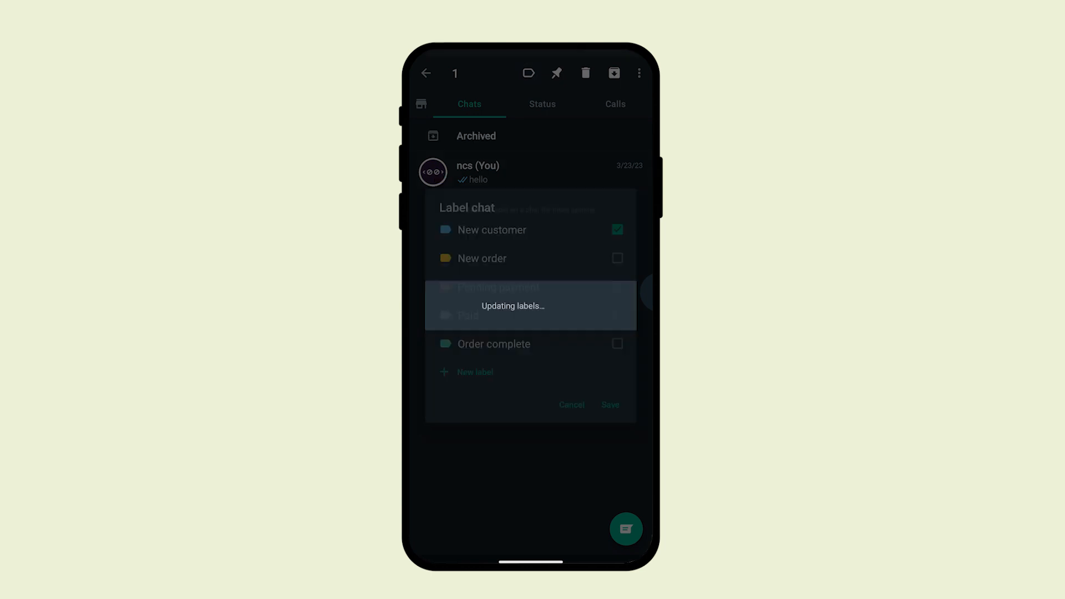
Create a new label named 'Need to contact' and save it on the selected chat.
click(609, 404)
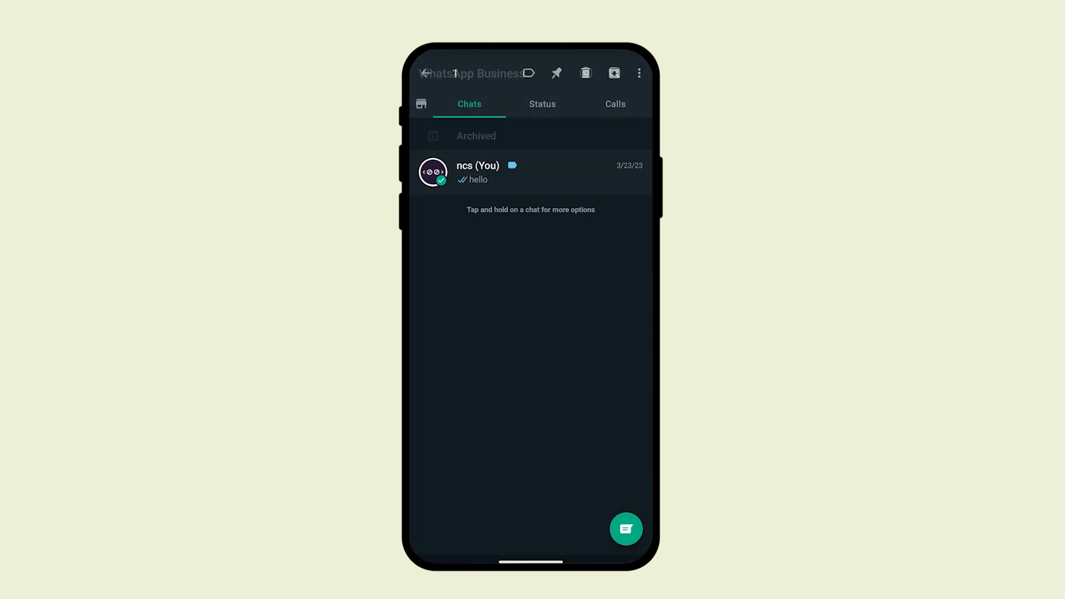
click(528, 73)
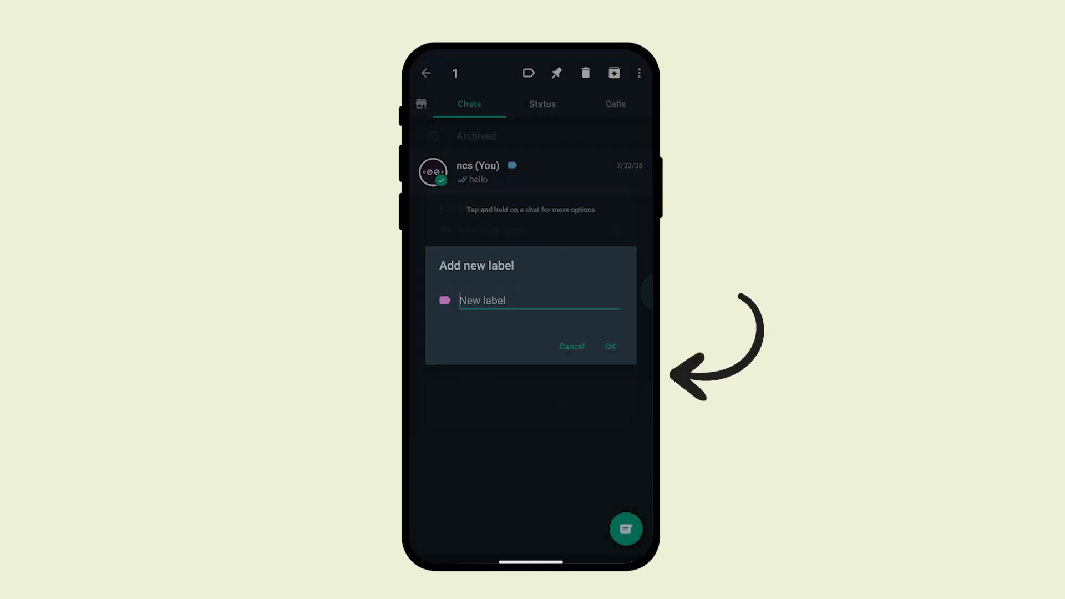
text(Need to cont)
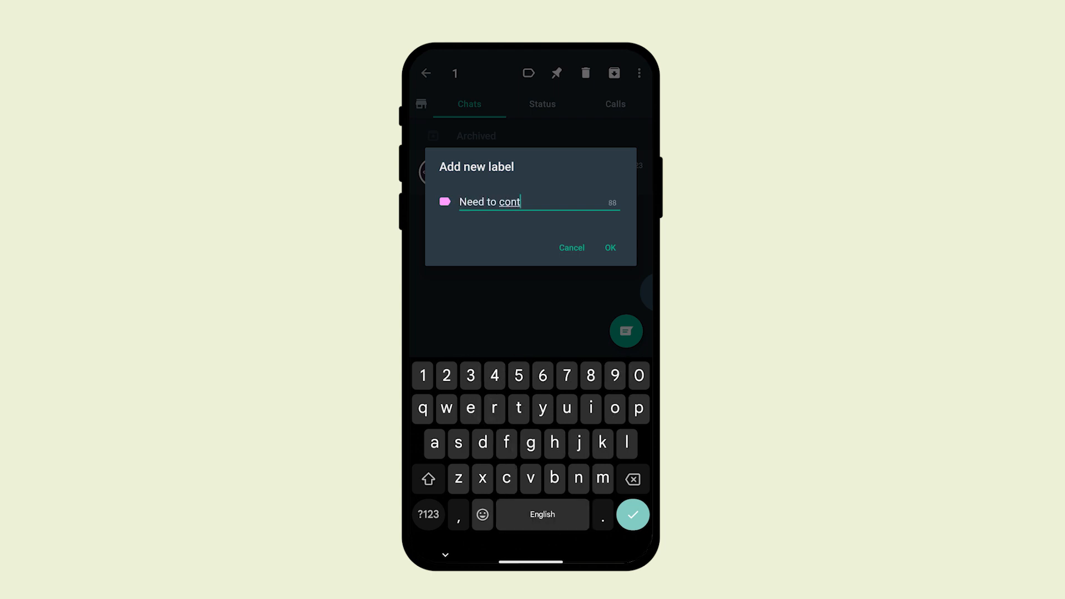
click(610, 247)
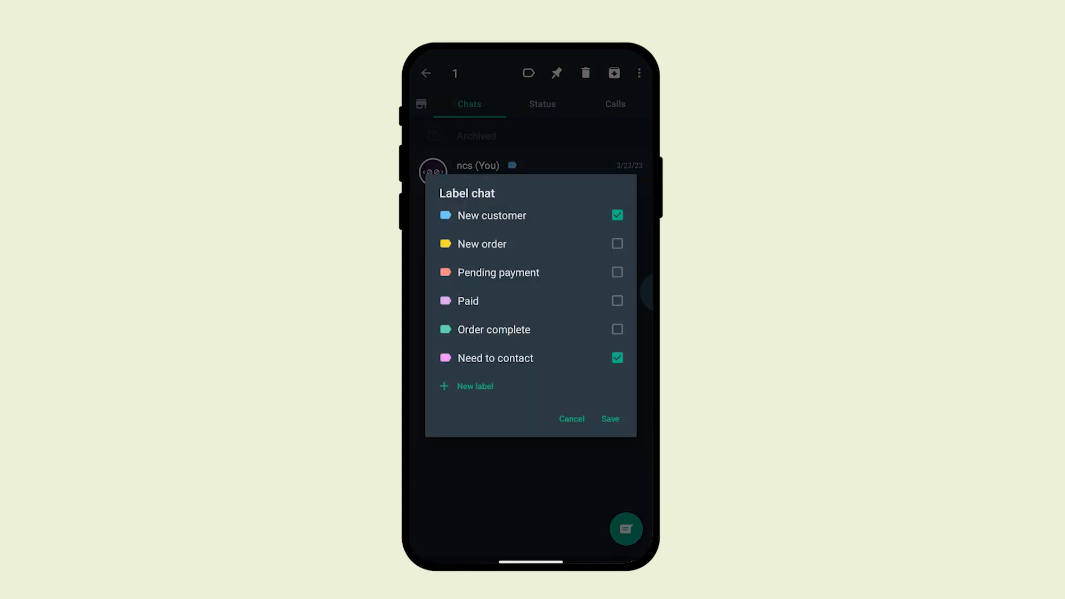
click(609, 419)
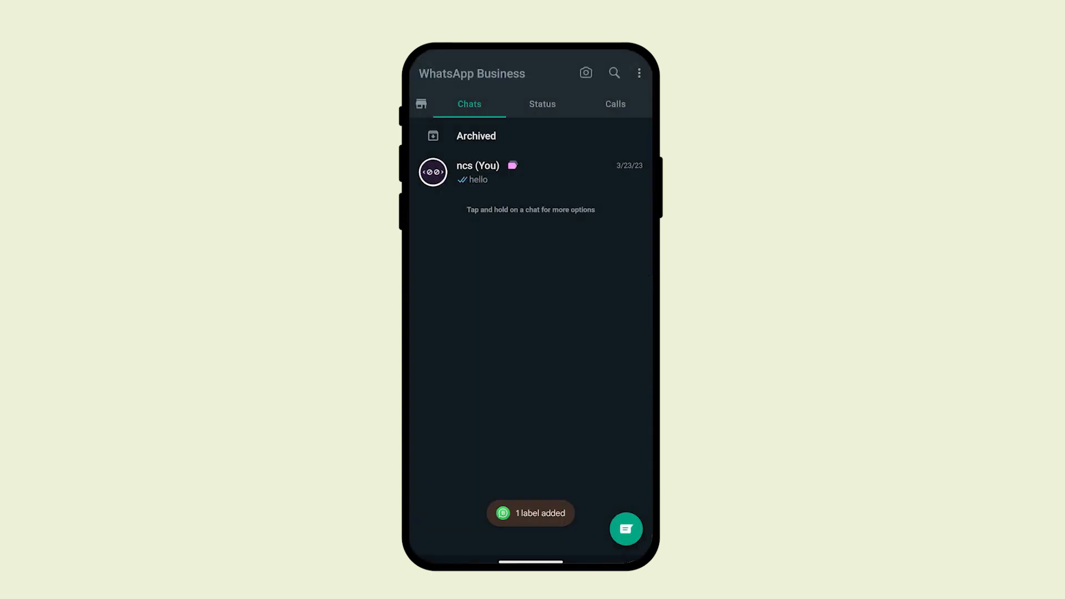
Reopen the chat's labels and save them with New customer and Need to contact applied.
click(527, 73)
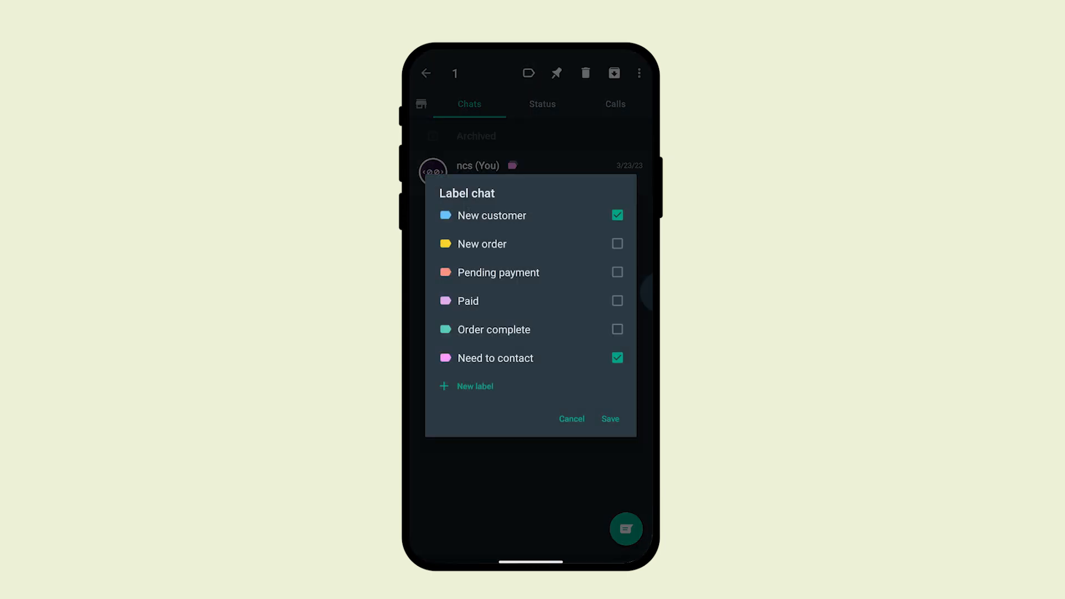
click(609, 419)
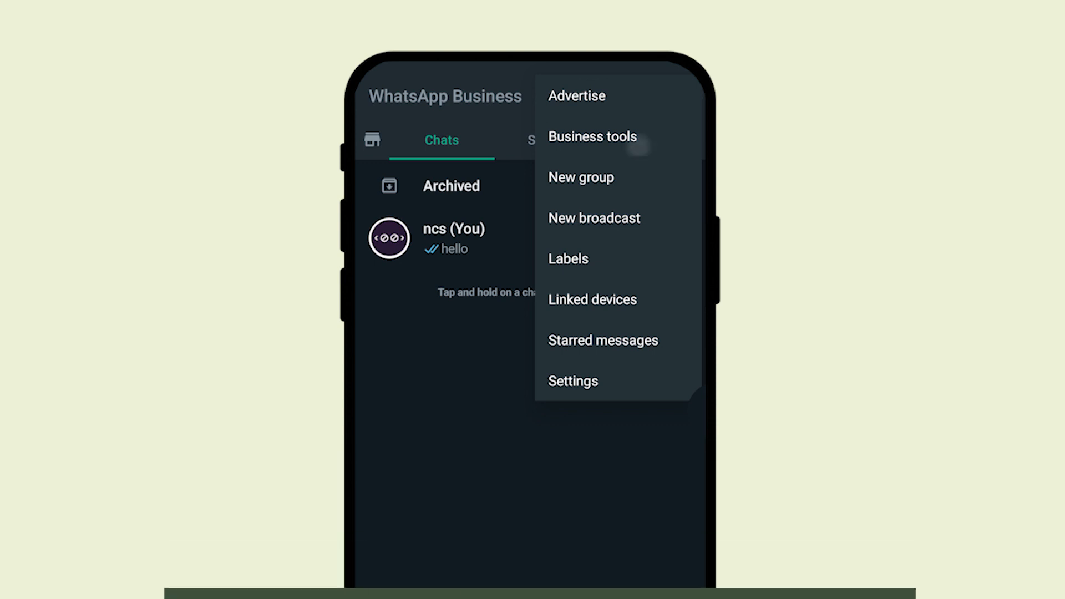
Enable the greeting message with the No Code School thank-you text for everyone and save it.
click(592, 137)
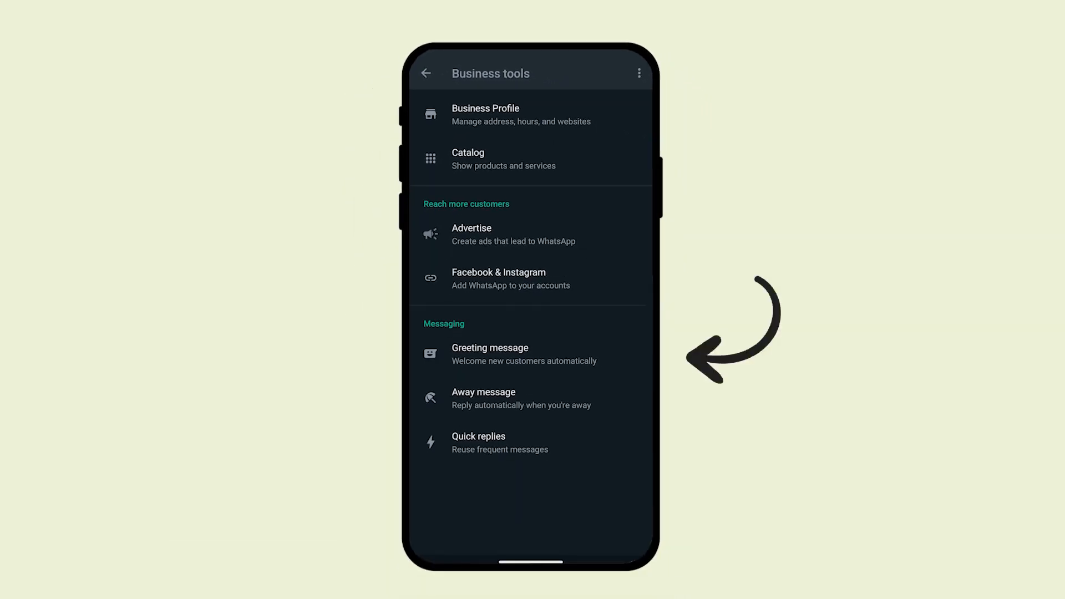
click(489, 353)
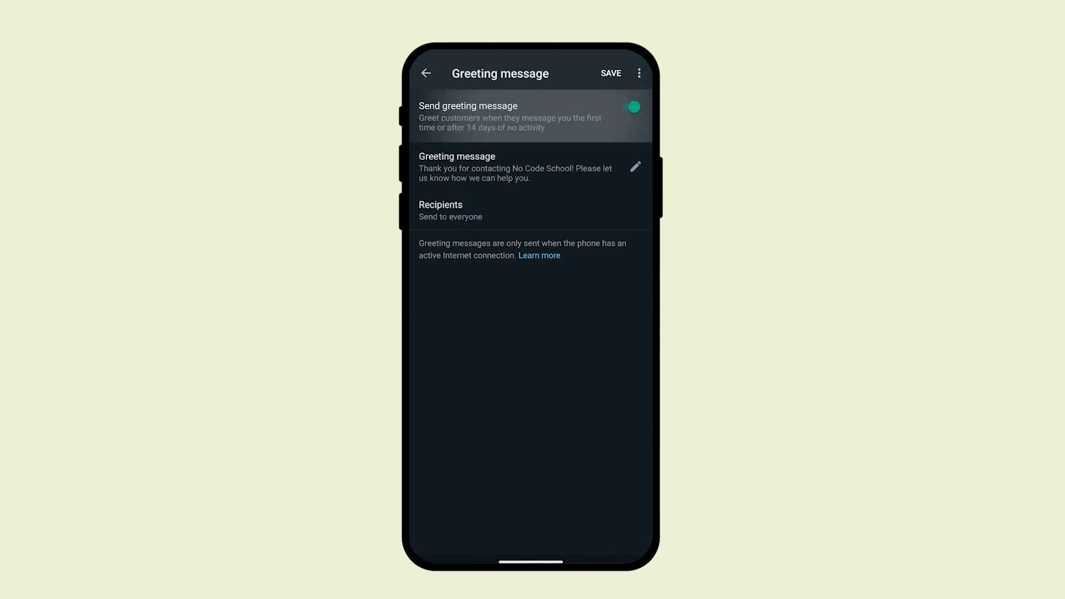
click(635, 166)
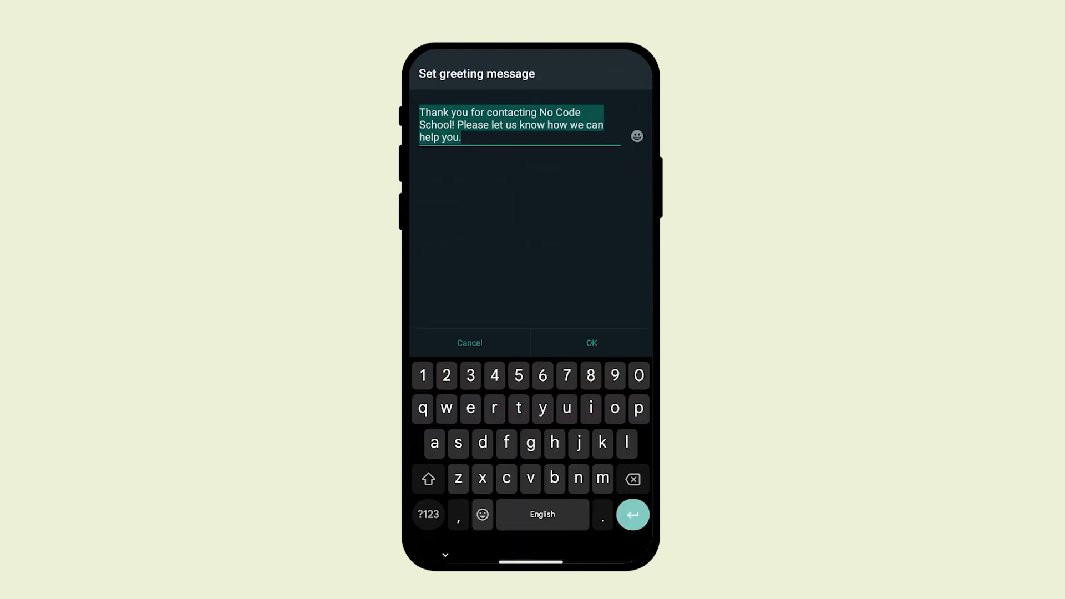
click(443, 554)
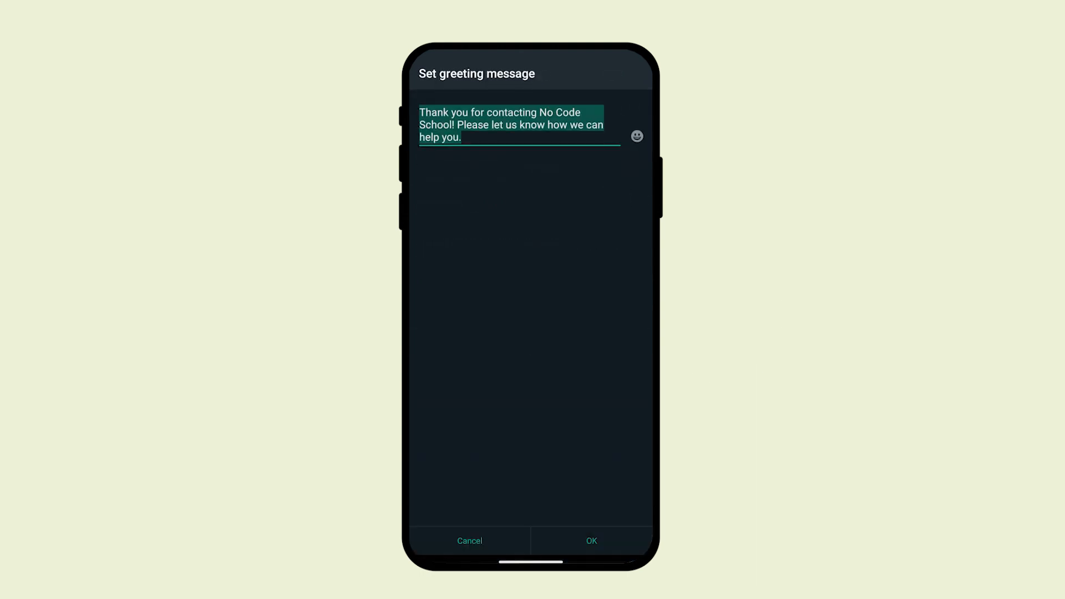
click(591, 540)
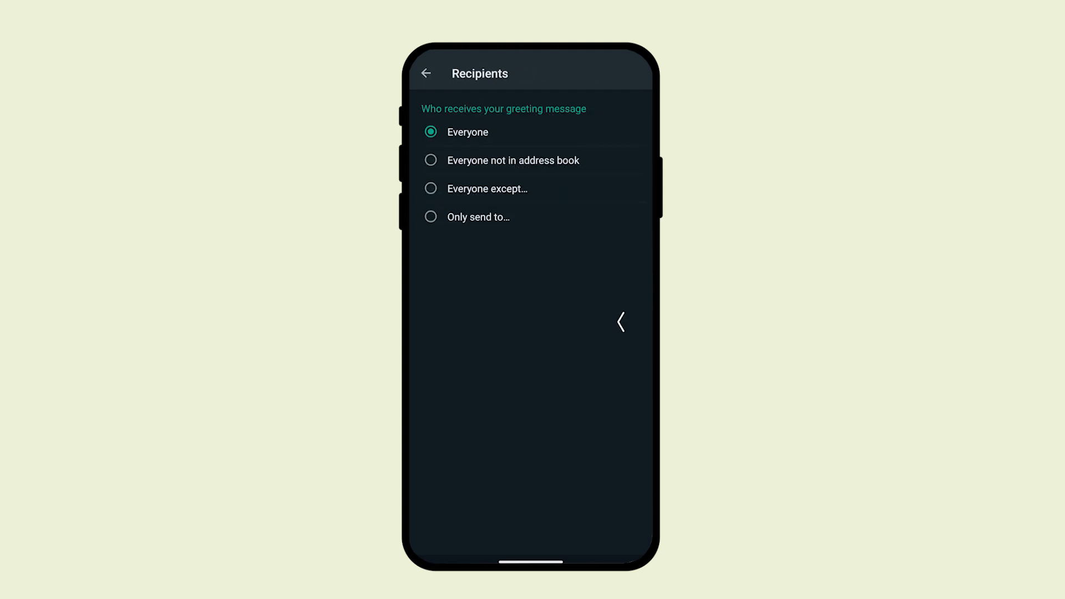
click(426, 73)
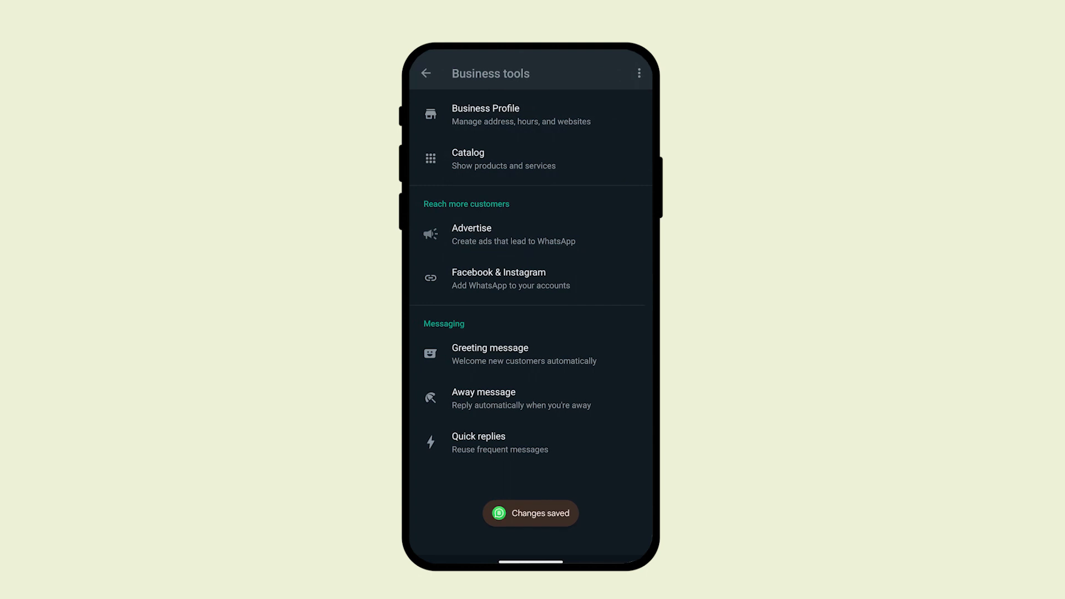
Review the away message settings, confirming its recipients are set to Everyone.
click(483, 399)
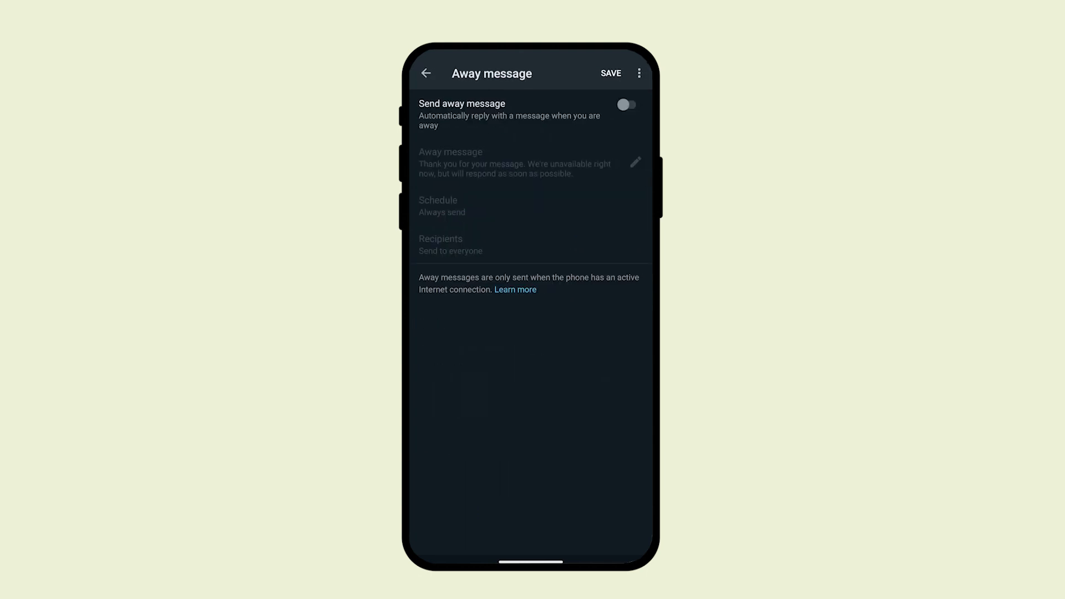
click(626, 104)
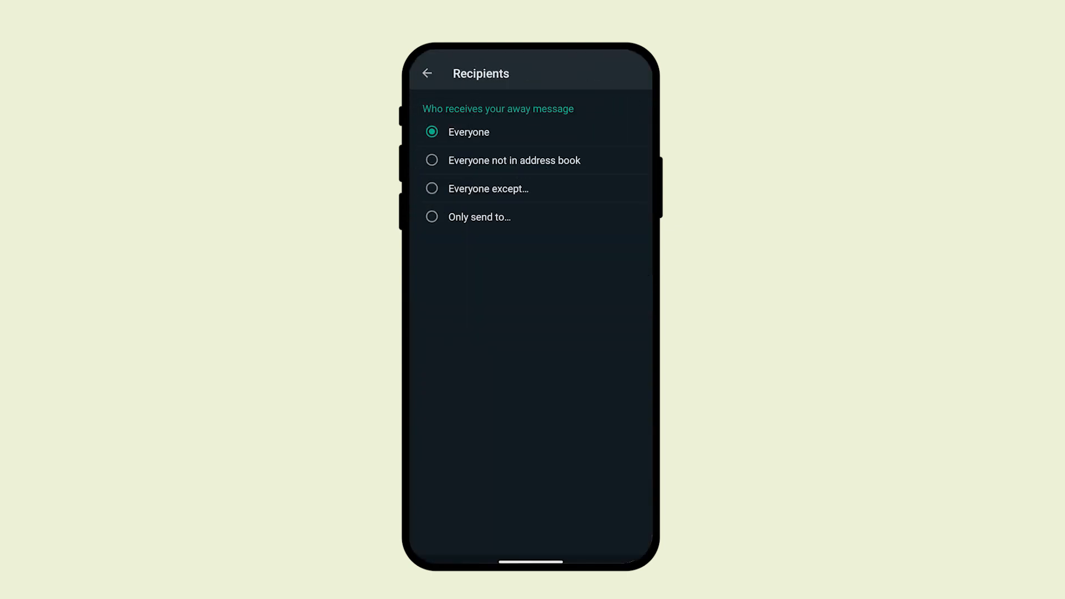
click(427, 73)
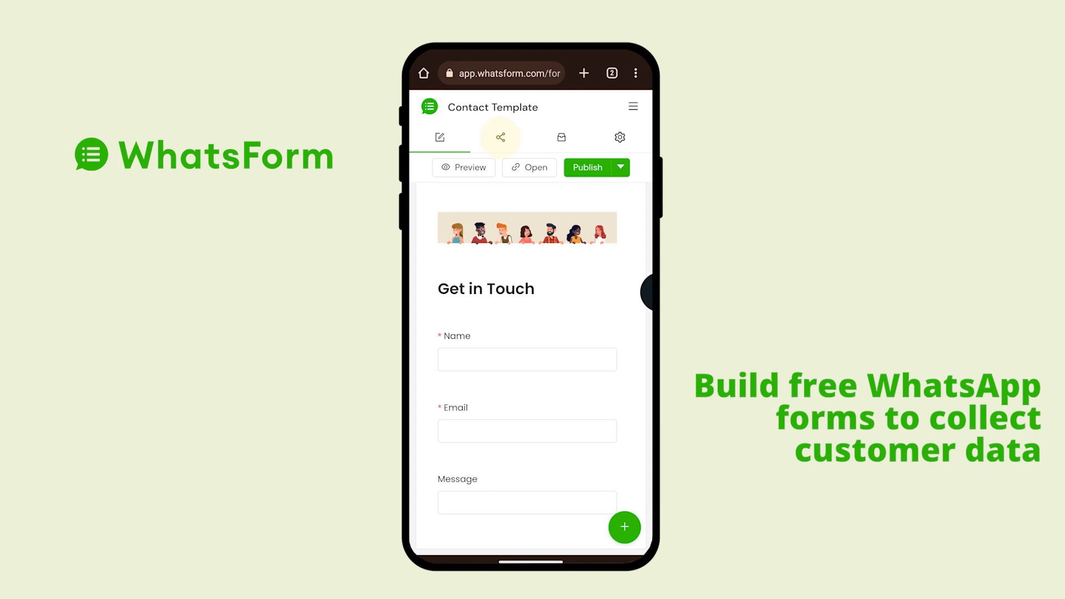
View the Contact Template's WhatsApp sharing page with its greeting and away message templates.
click(500, 136)
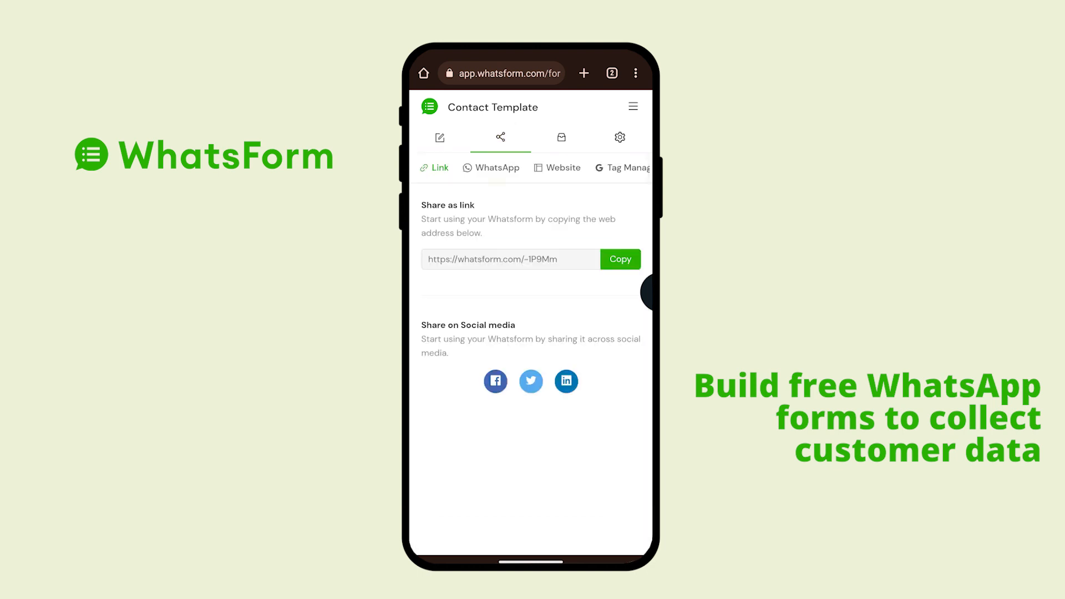
click(491, 167)
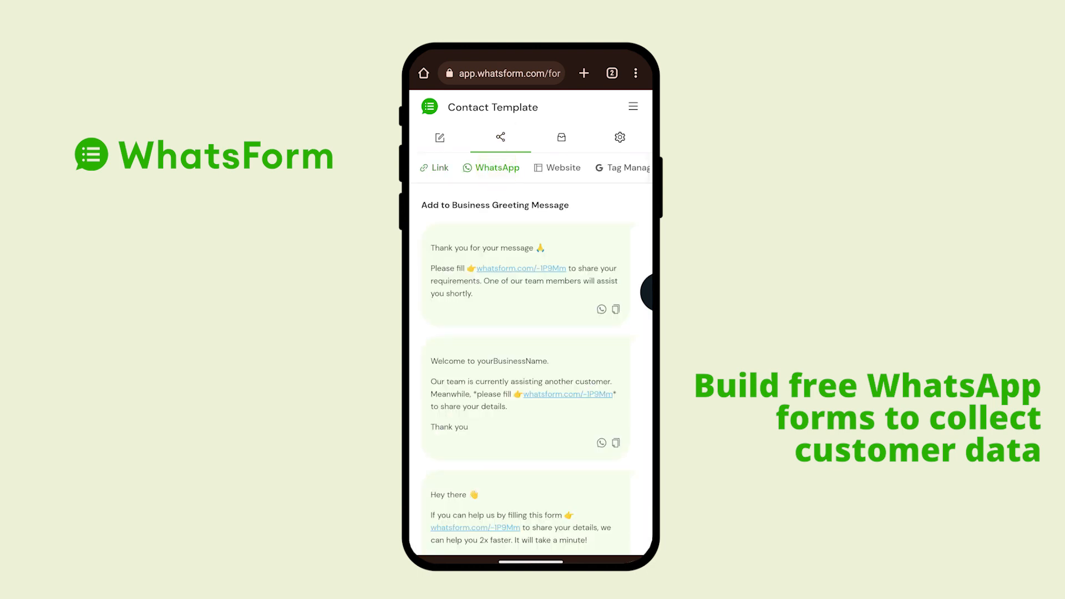
scroll(down, 3)
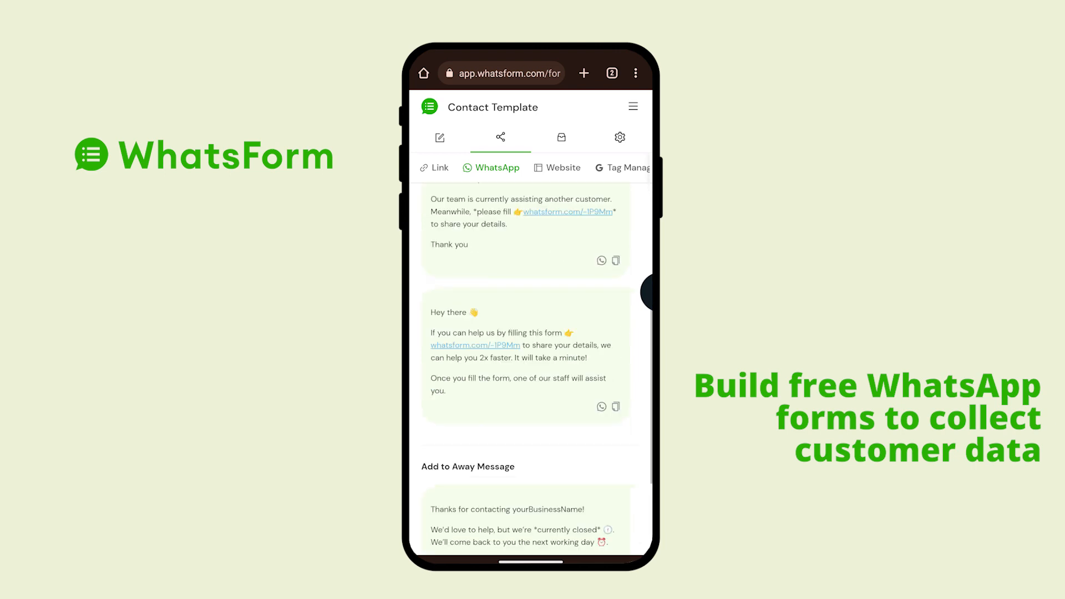
scroll(up, 3)
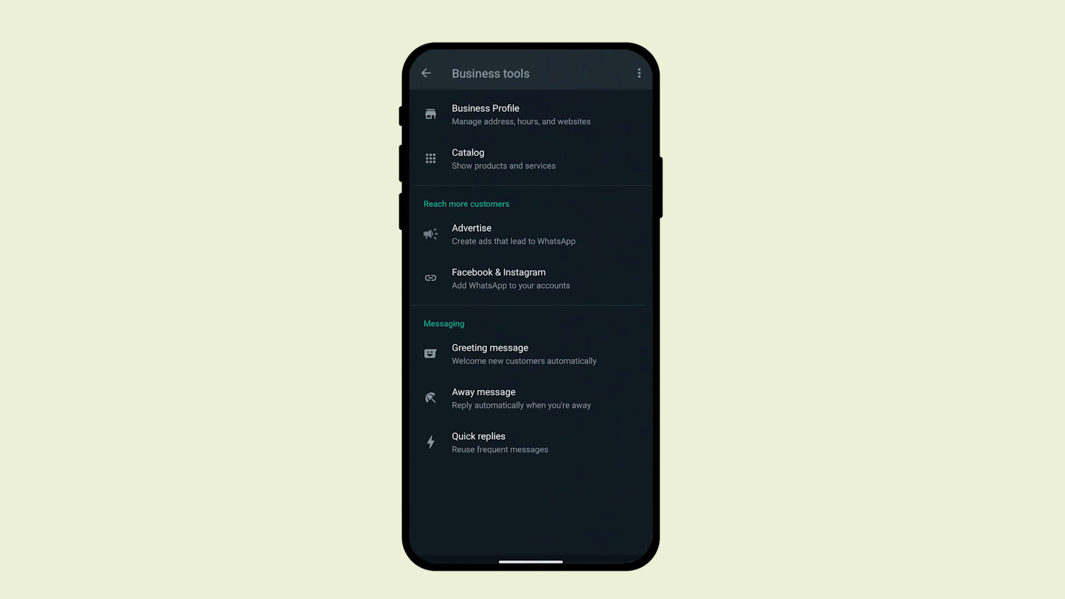
Paste the WhatsForm thank-you template with whatsform.com/-1P9Mm as the greeting message text.
click(490, 353)
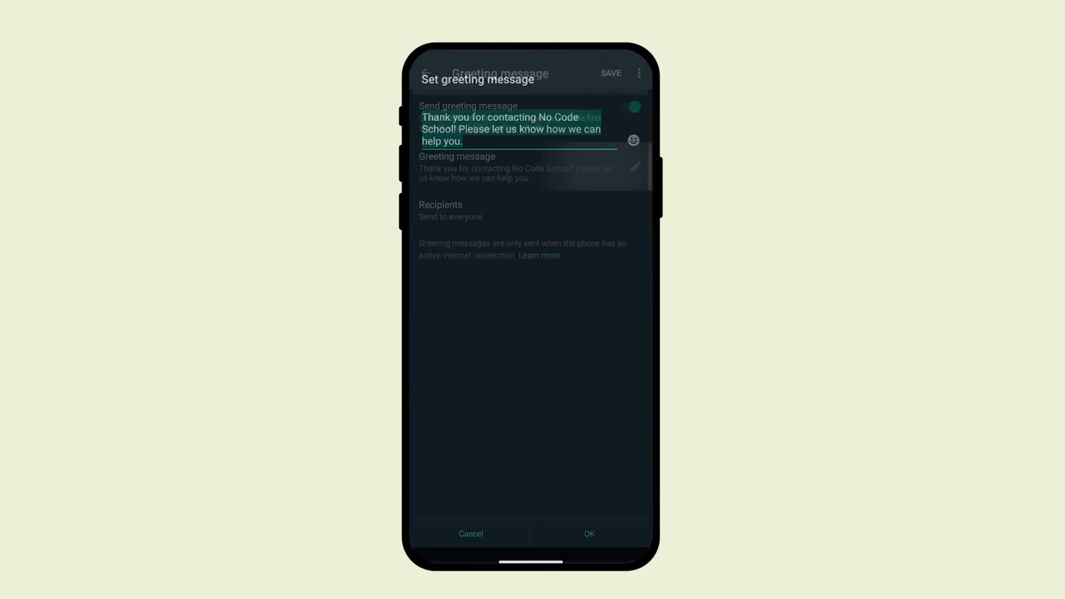
click(511, 86)
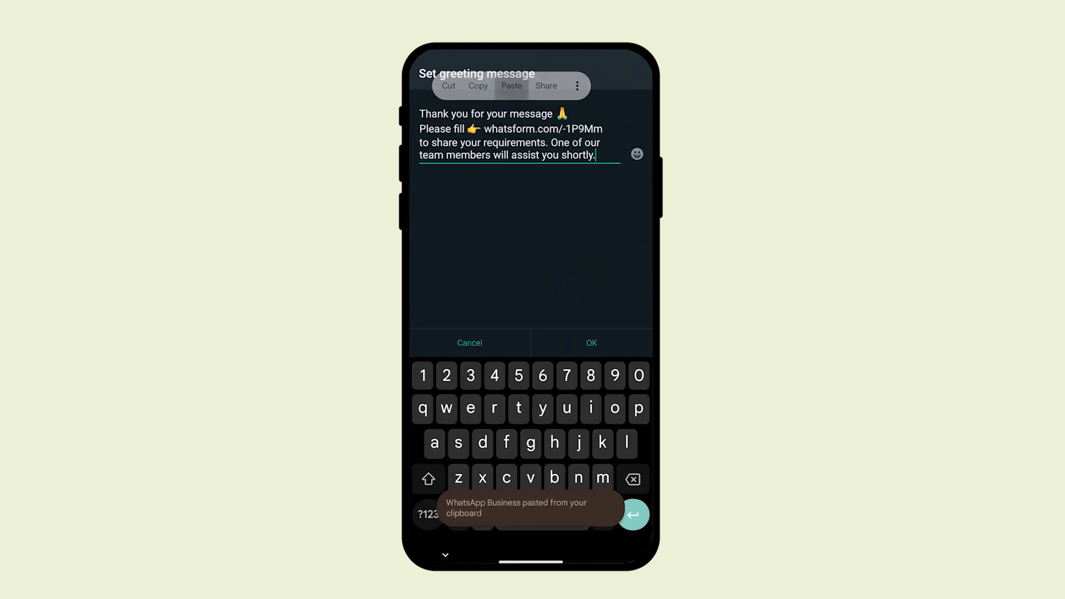
click(591, 343)
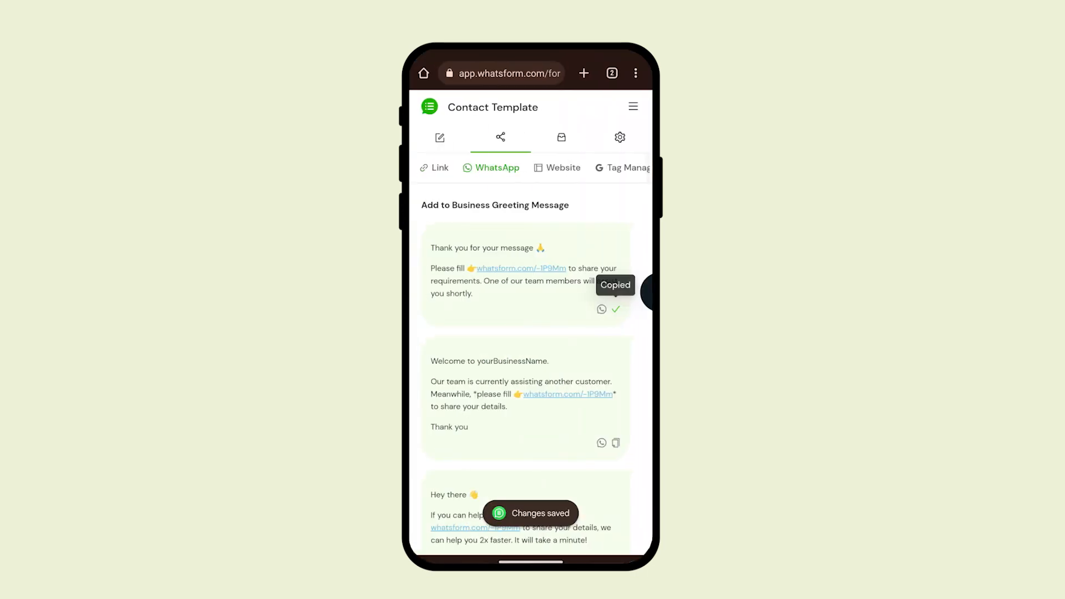
Set the away message to the WhatsForm closed-hours text with yourBusinessName replaced by No Code School, and save.
scroll(down, 3)
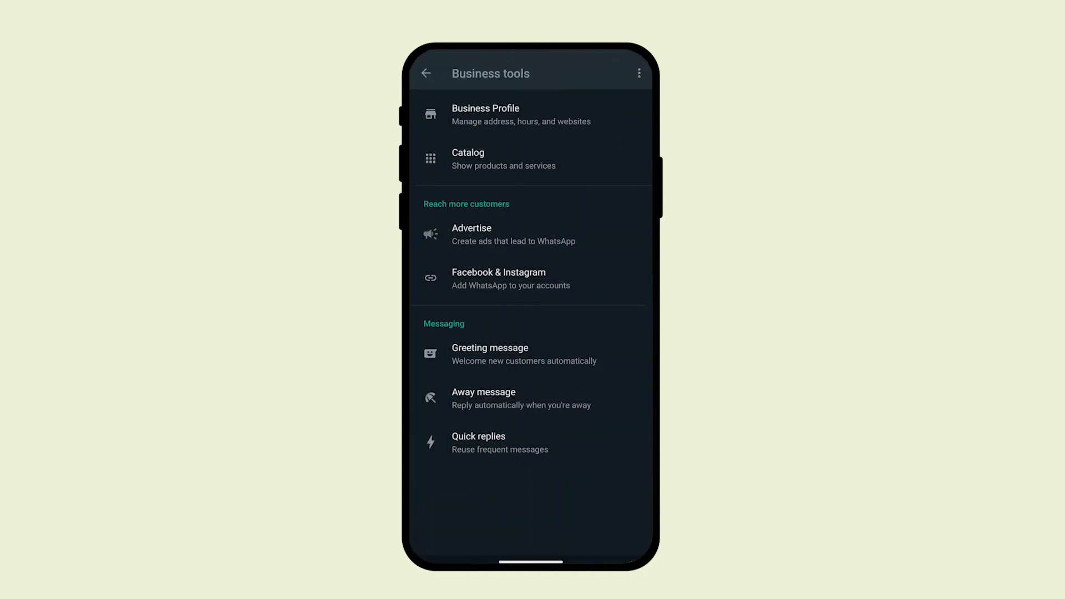
click(483, 398)
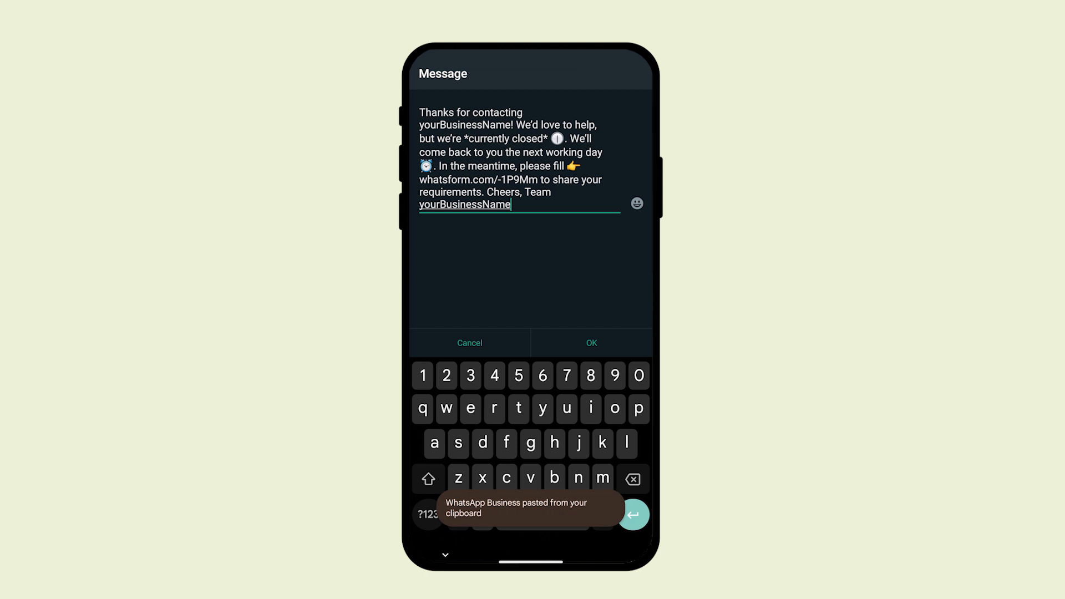
double_click(465, 126)
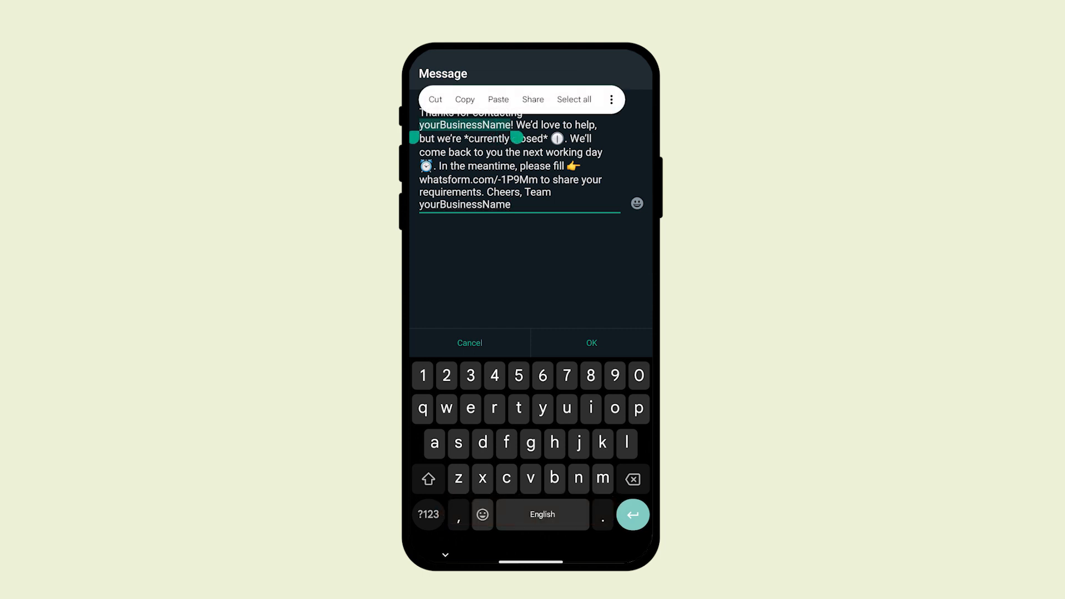
text(No Code School)
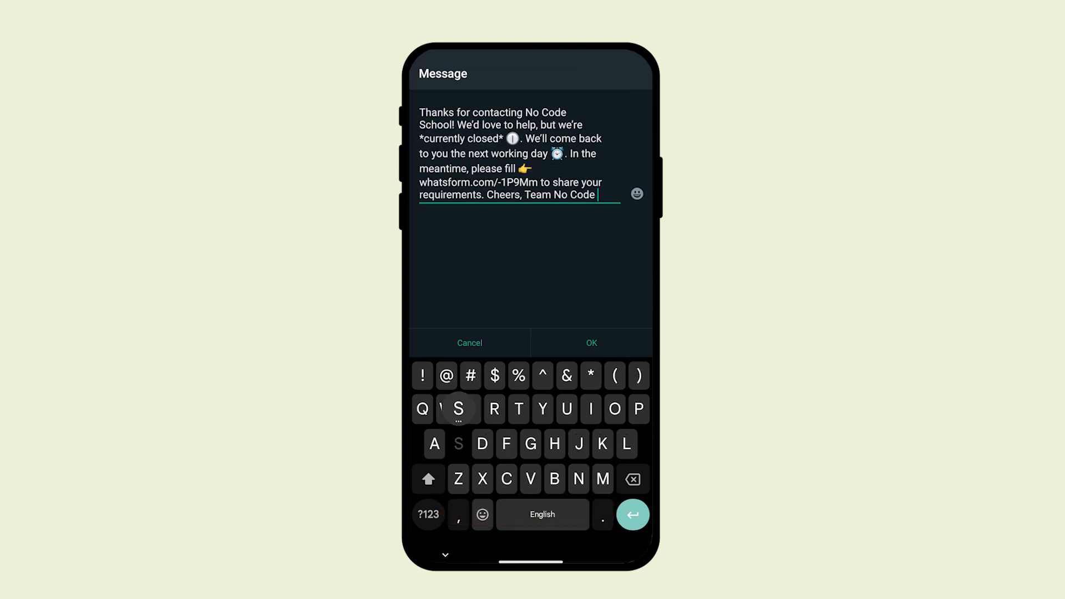
click(590, 343)
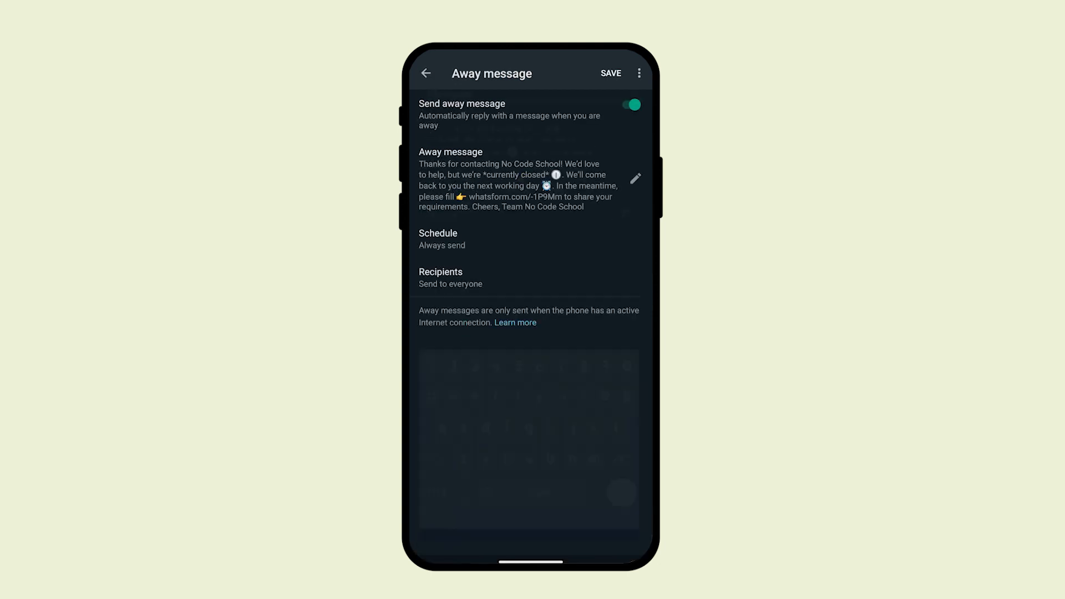
click(610, 73)
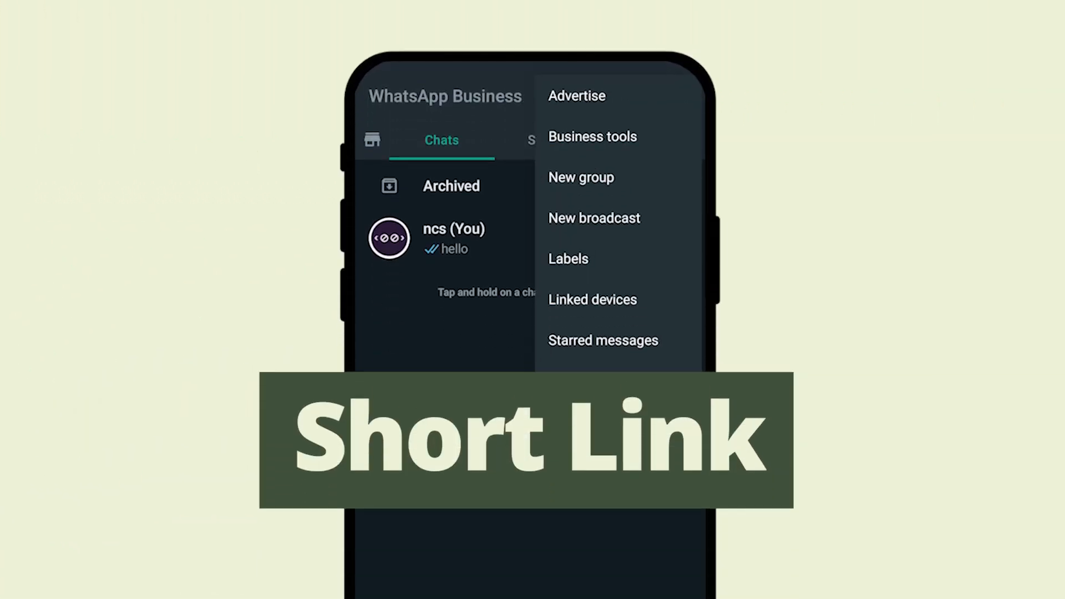
click(591, 136)
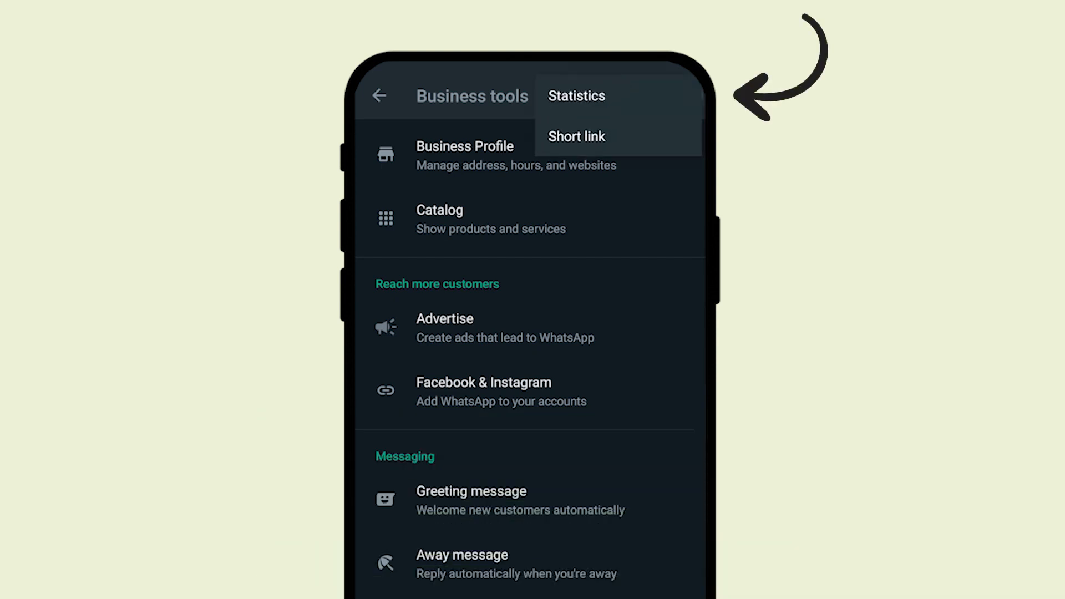
click(575, 136)
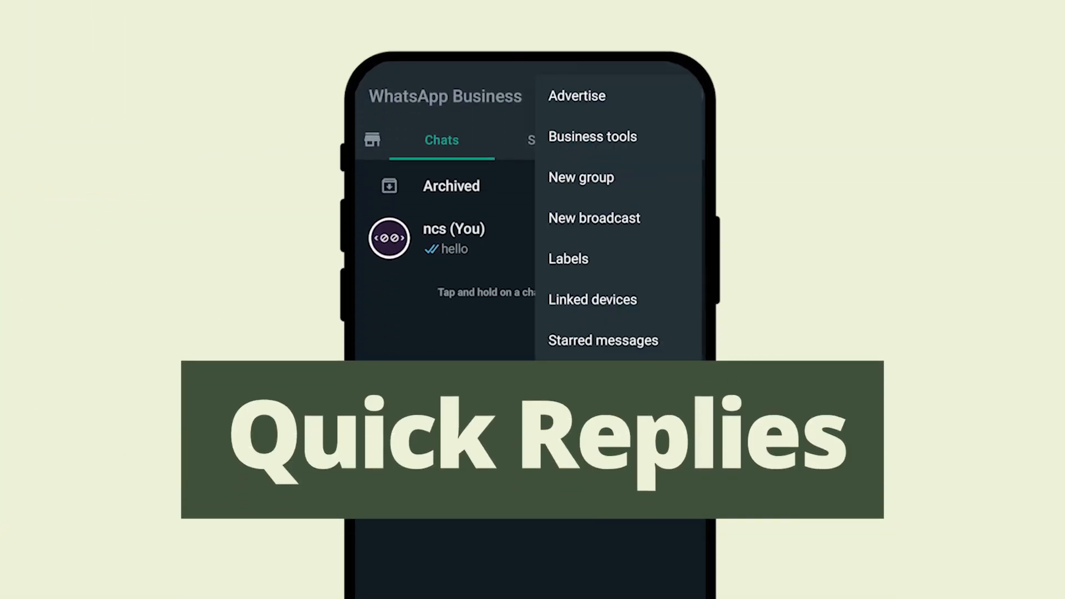
Save quick reply 'asap' with message "I'll get back to you as soon as possible." via Business tools.
click(591, 136)
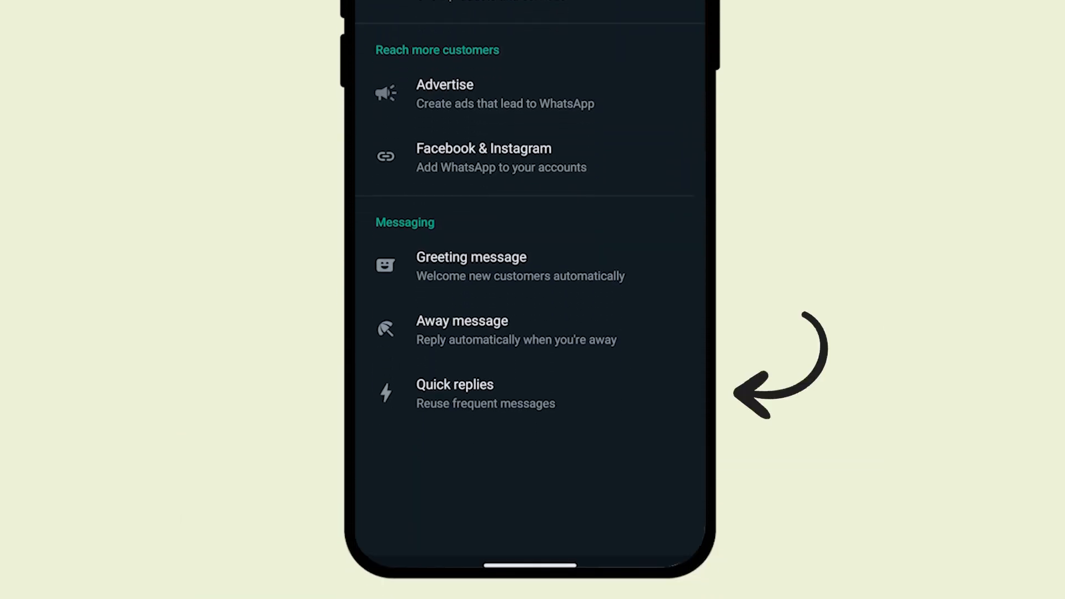
click(455, 385)
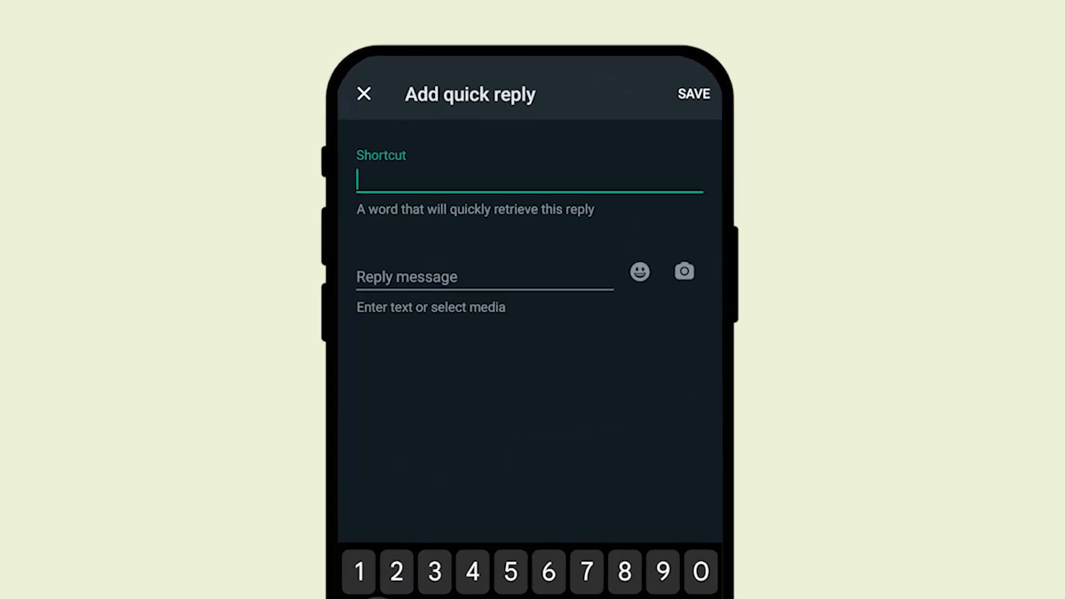
text(asap)
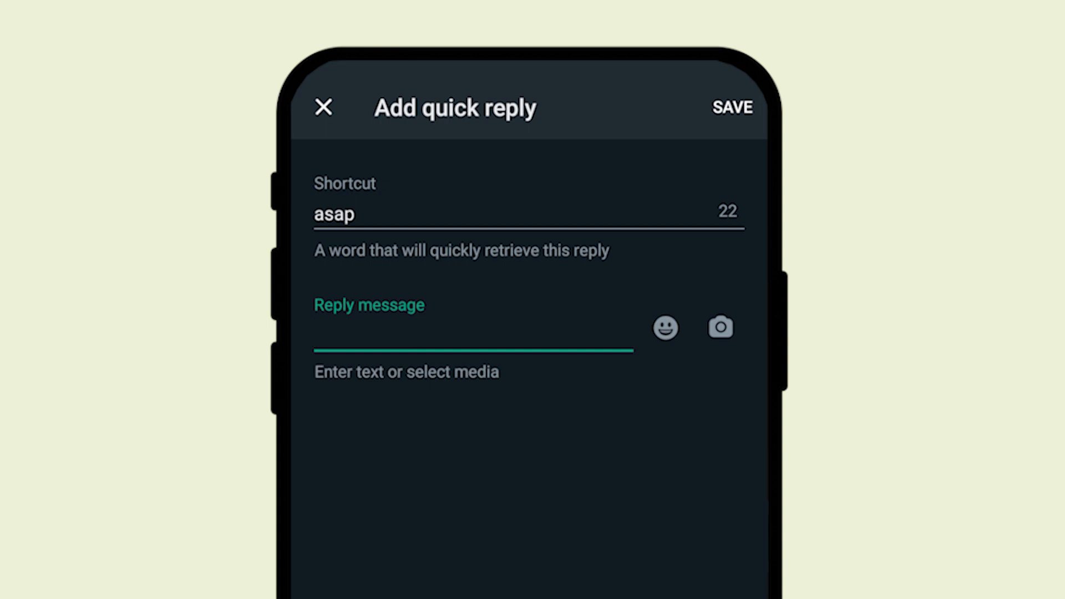
text(I'll get bac)
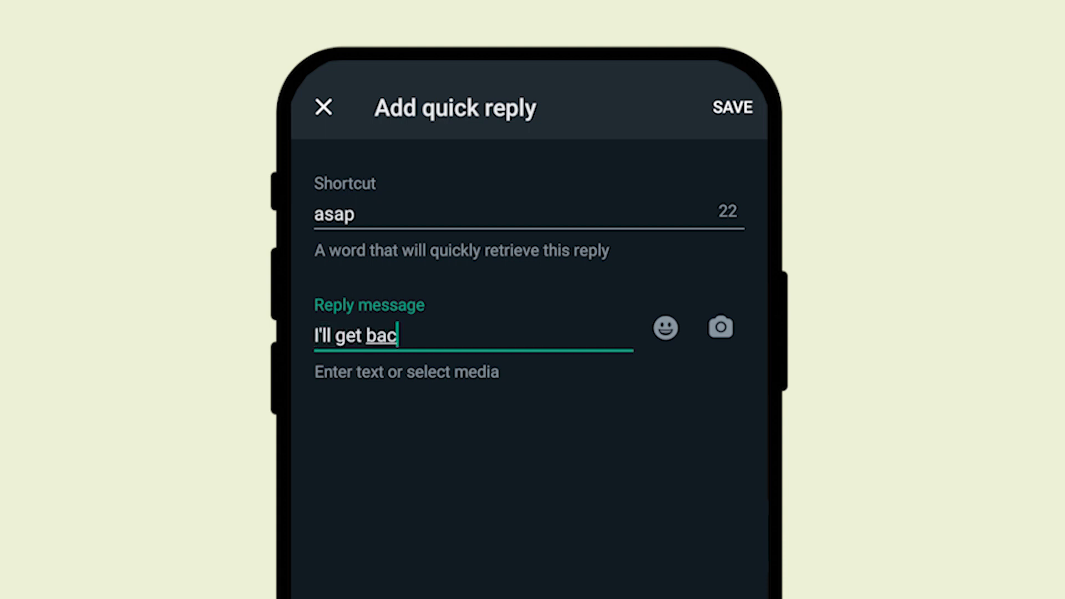
text(k to you as)
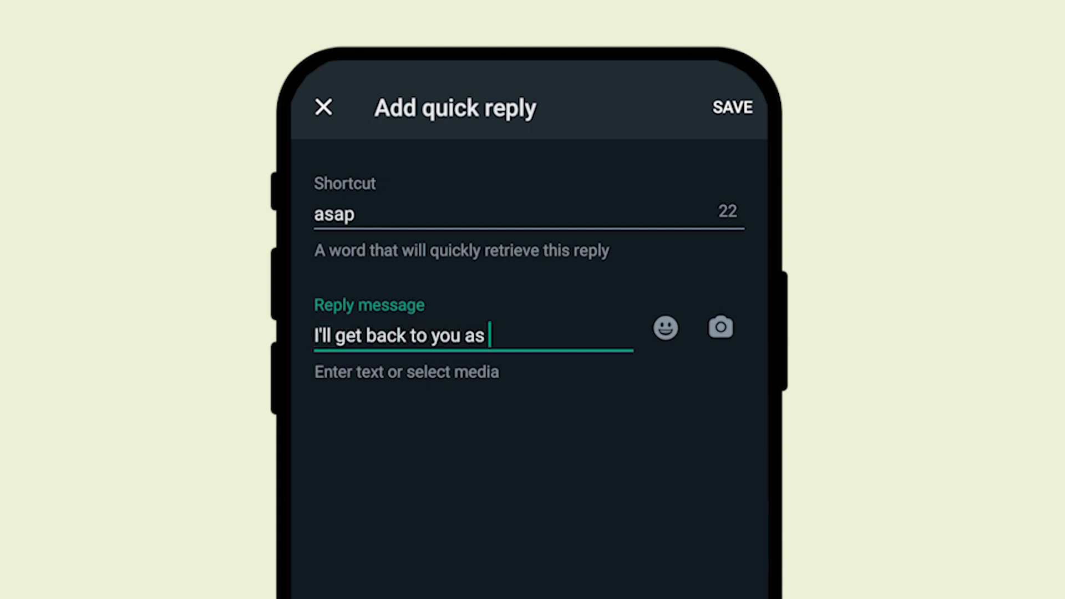
text(soon as pos)
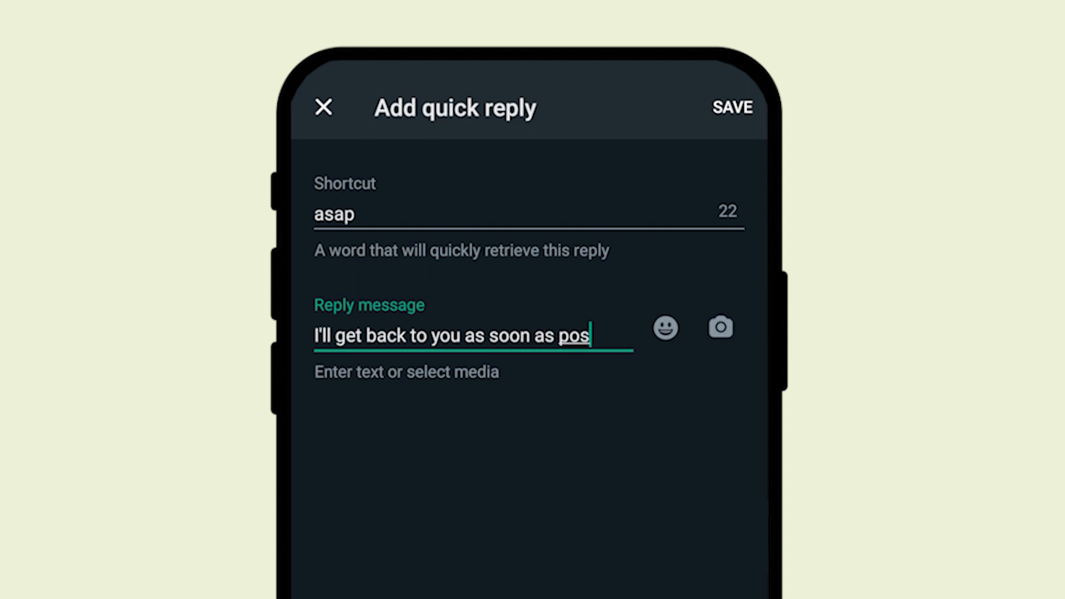
text(sible.)
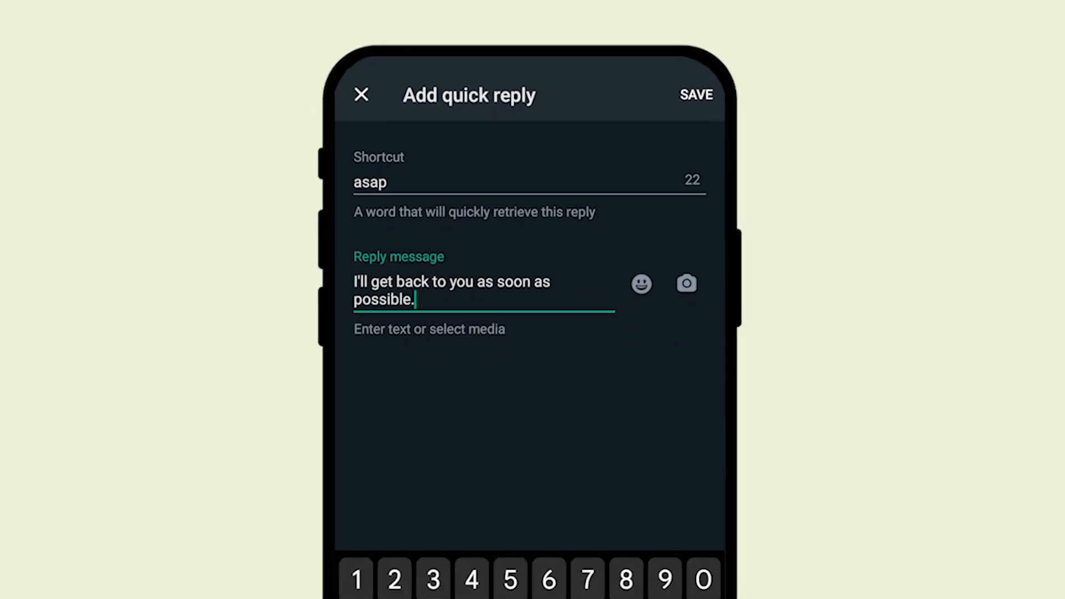
click(696, 94)
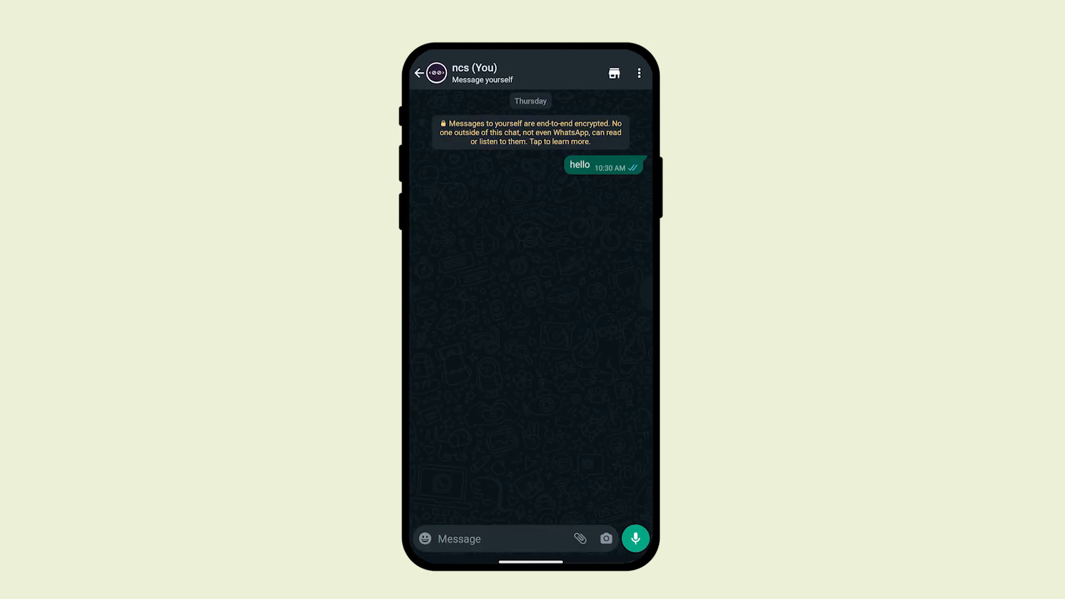
Send the asap quick reply in the message-yourself chat using '/', then return to Chats.
click(476, 539)
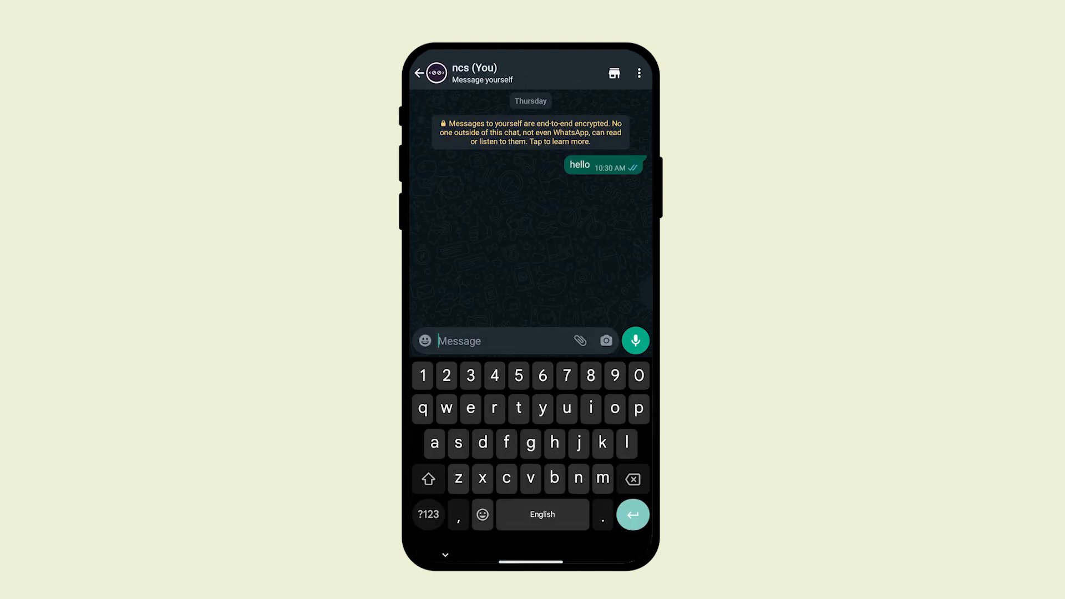
click(428, 513)
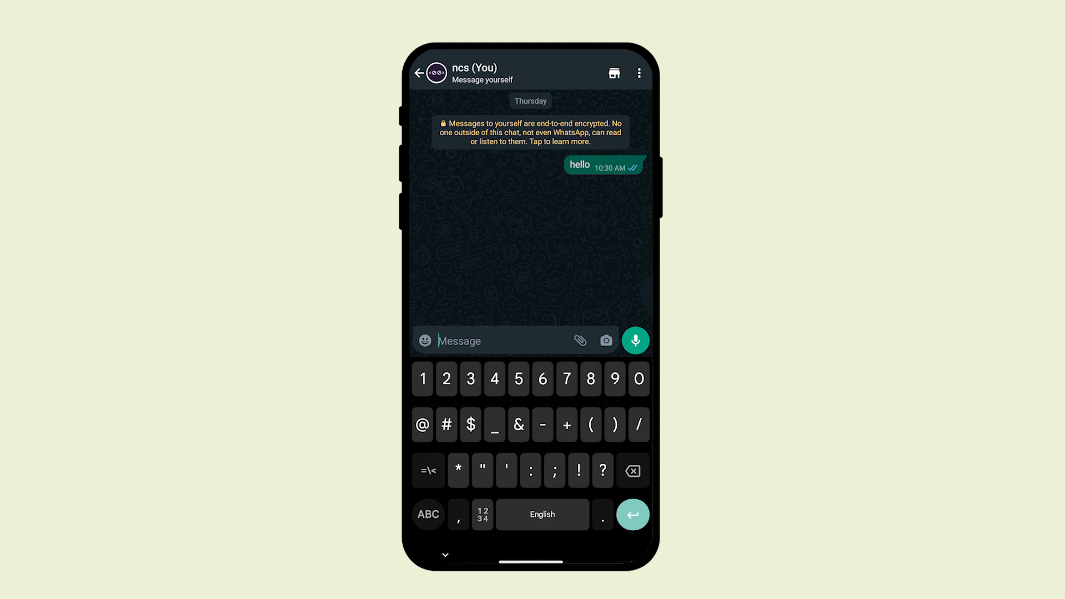
text(/)
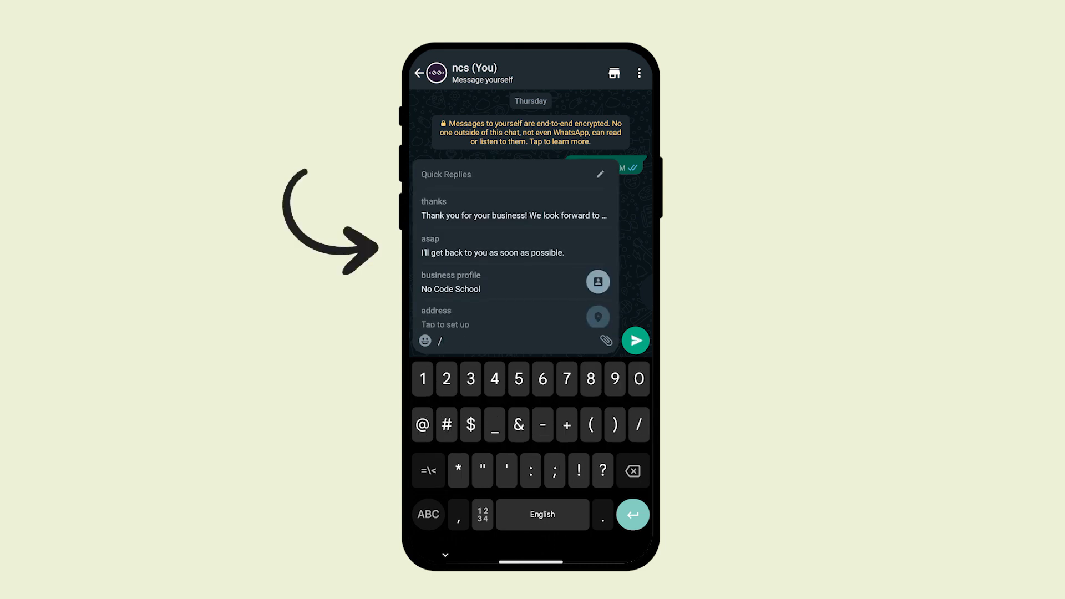
click(492, 247)
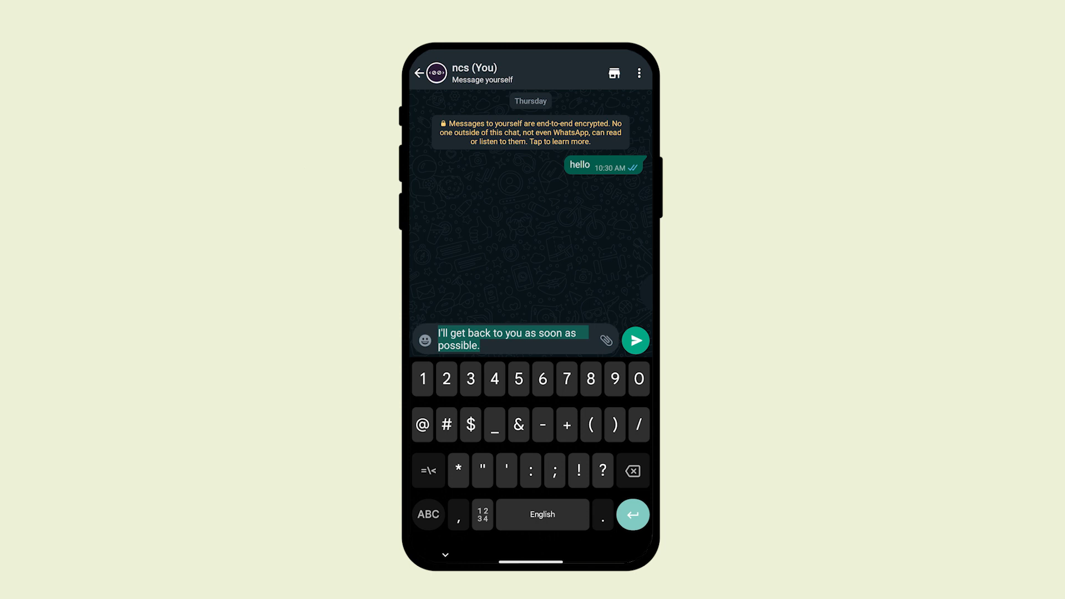
click(635, 341)
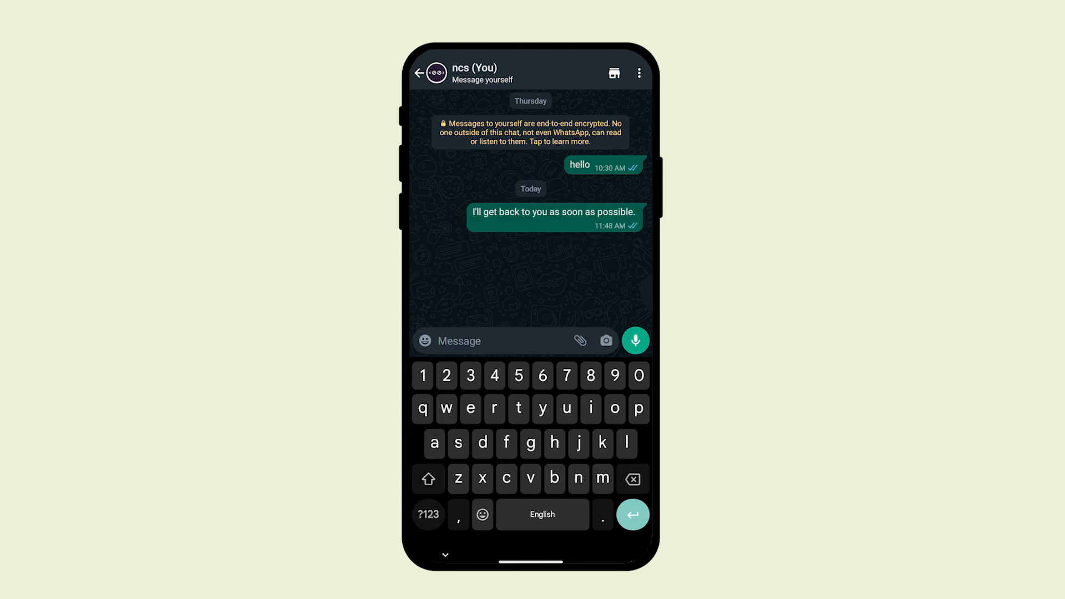
click(445, 555)
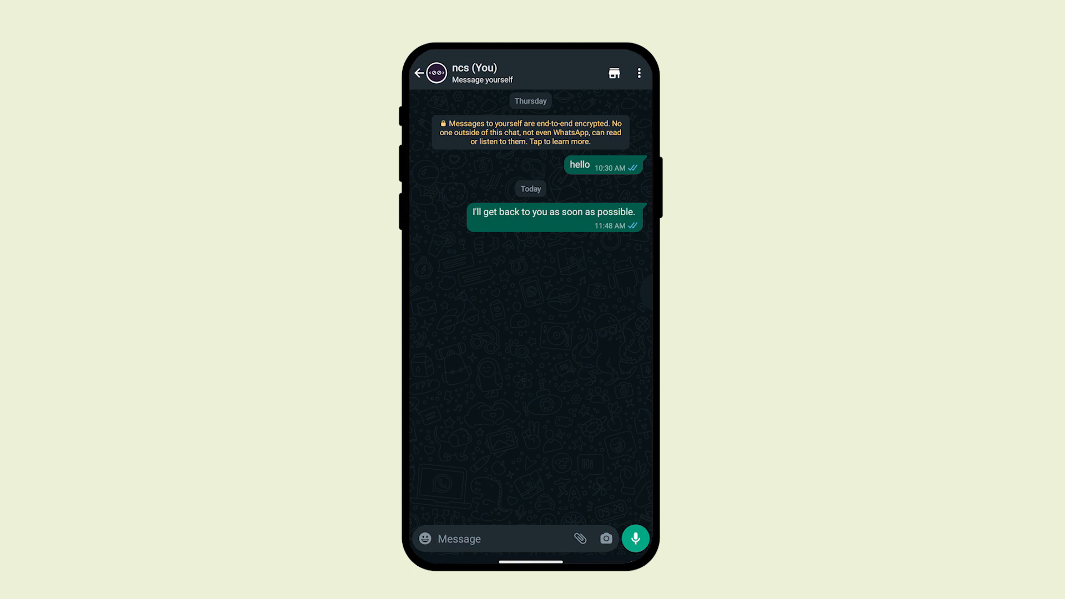
click(420, 73)
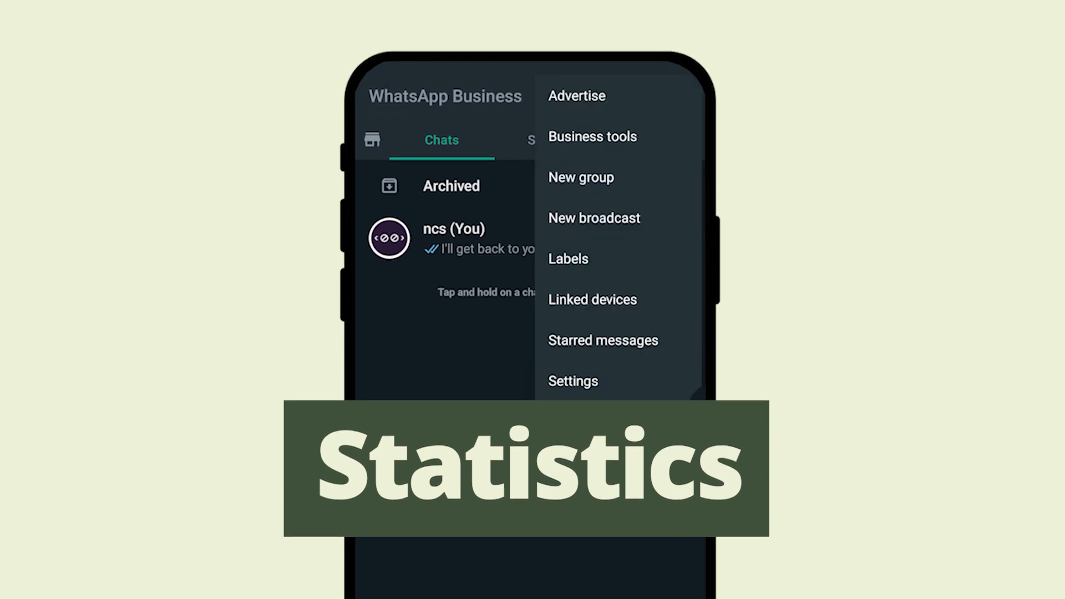
click(592, 137)
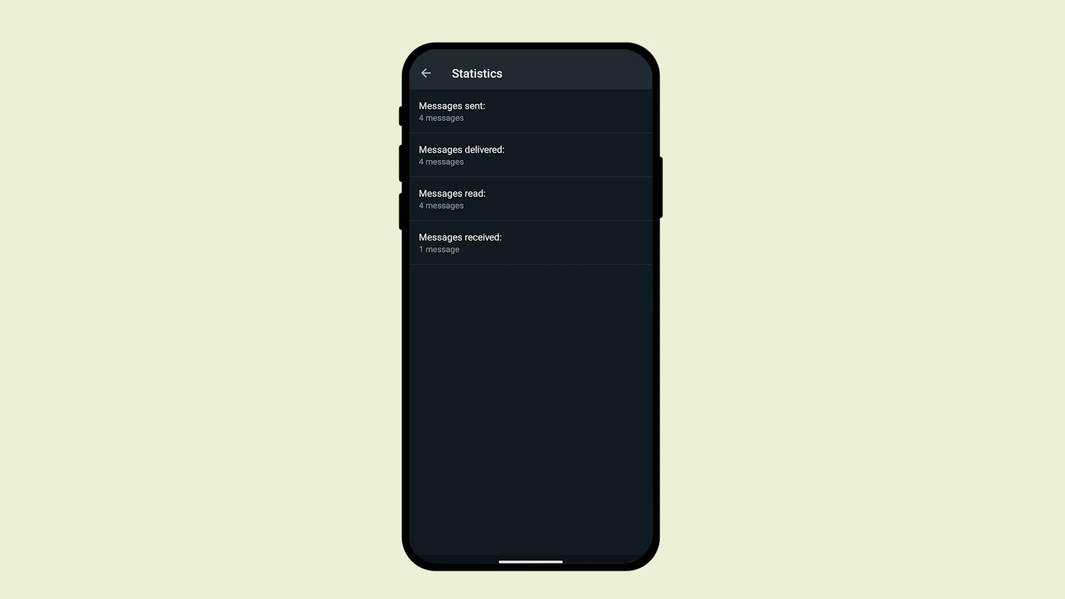
click(425, 73)
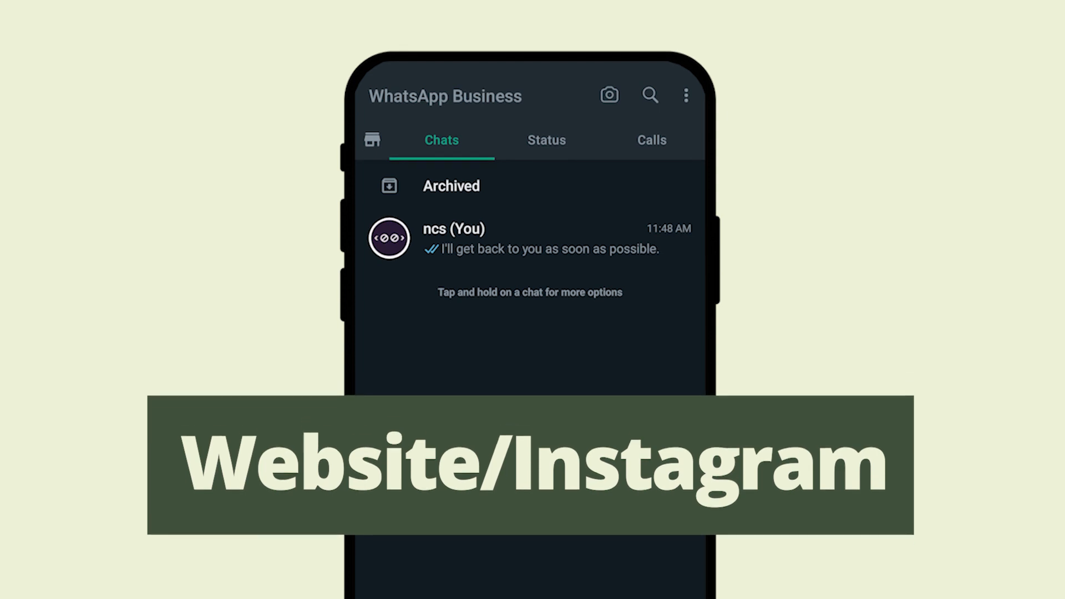
click(370, 139)
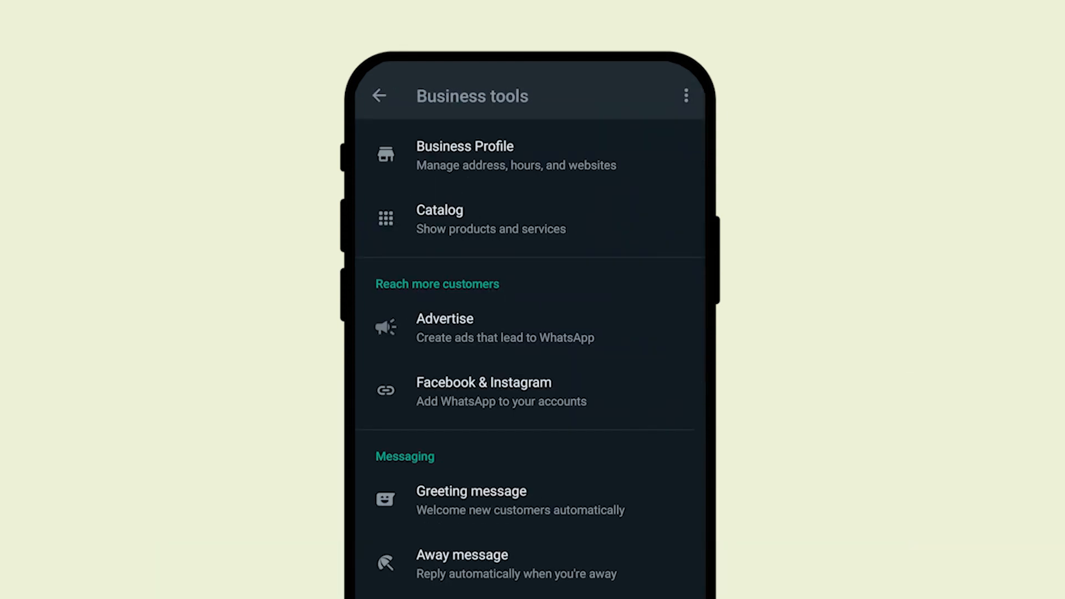
click(465, 155)
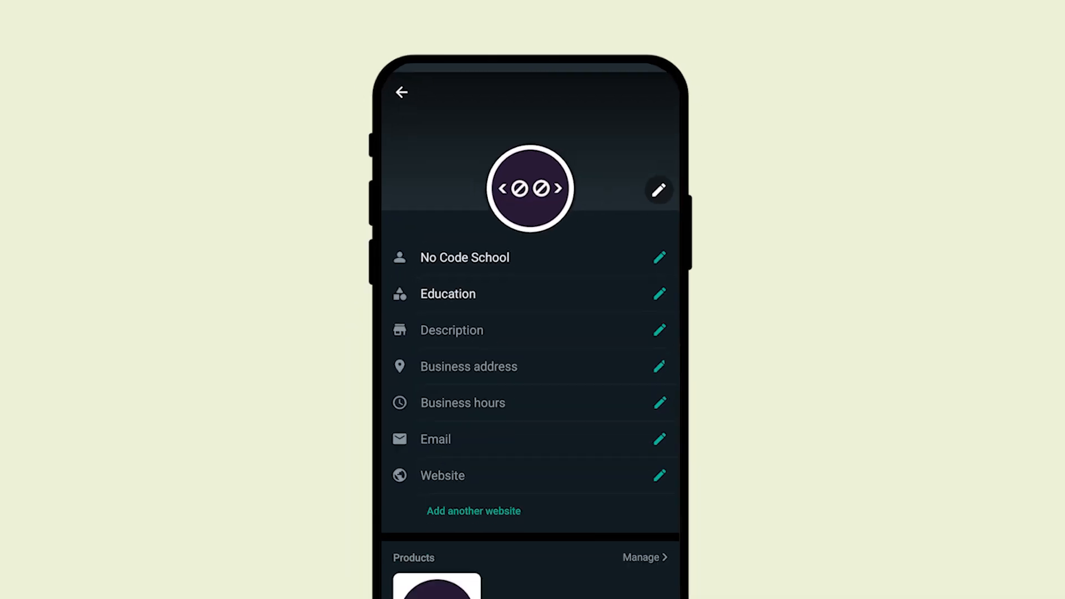
scroll(down, 3)
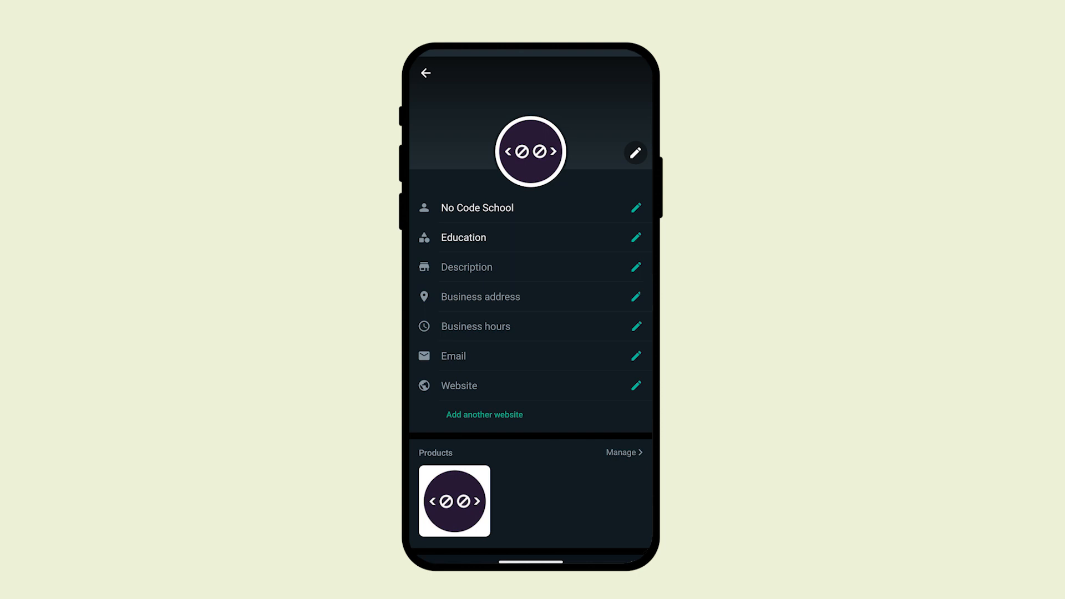
scroll(up, 3)
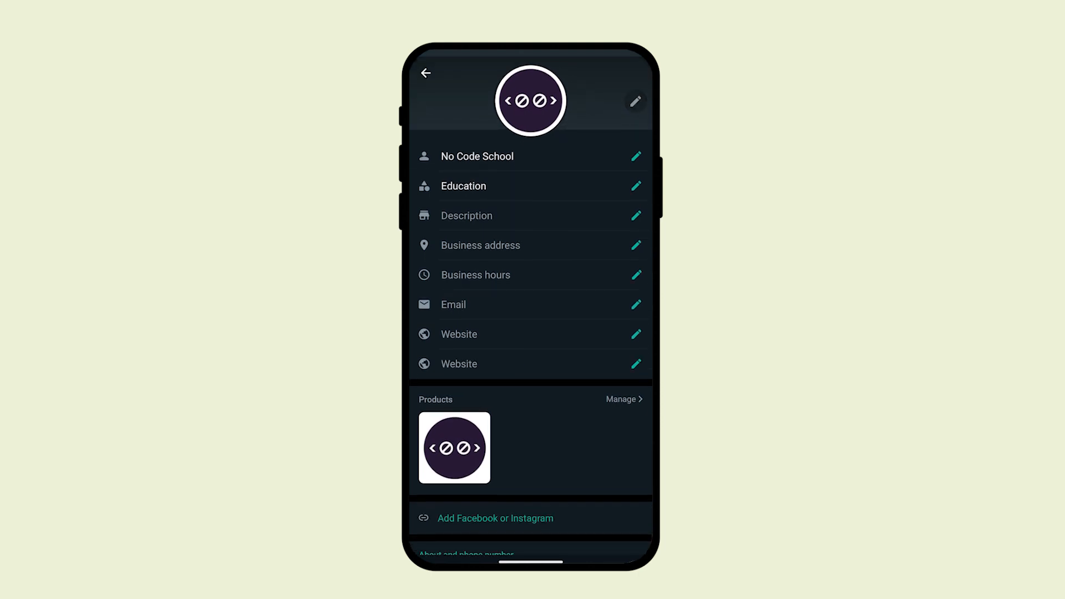
click(635, 334)
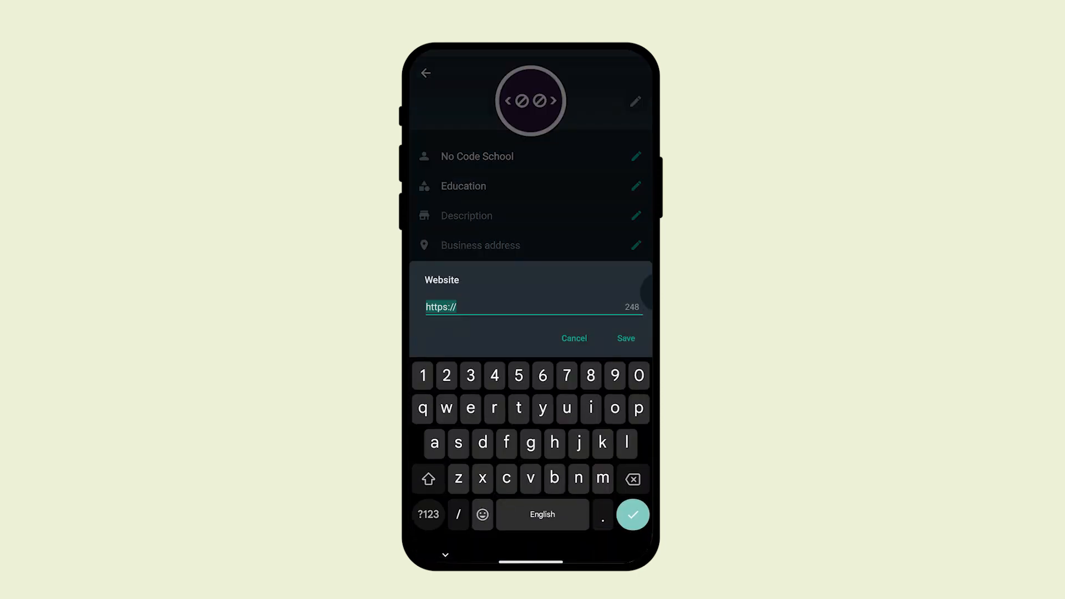
text(nocodeschool.xom)
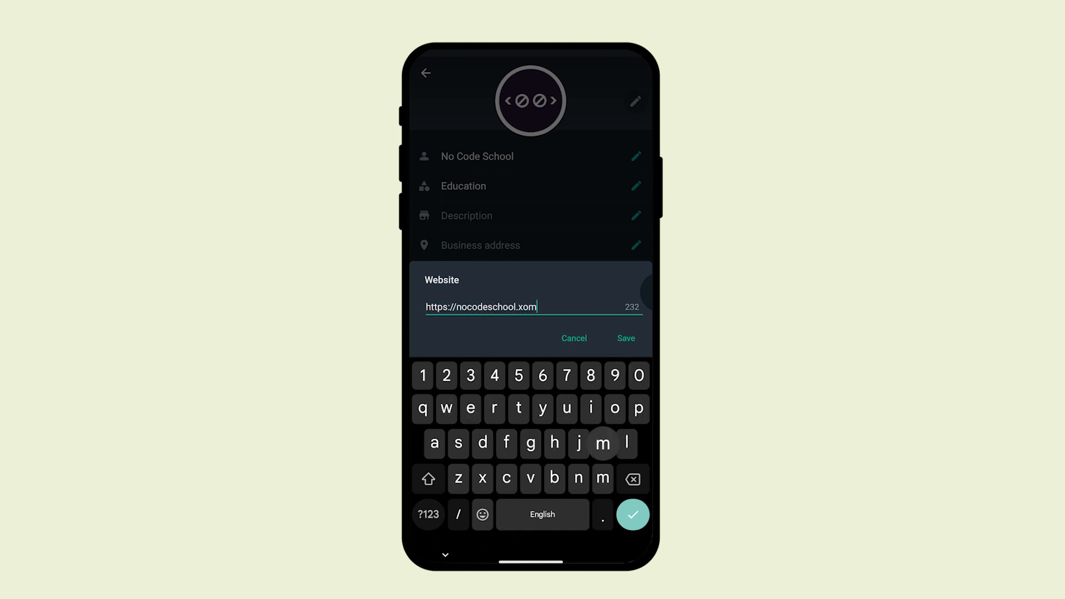
click(625, 338)
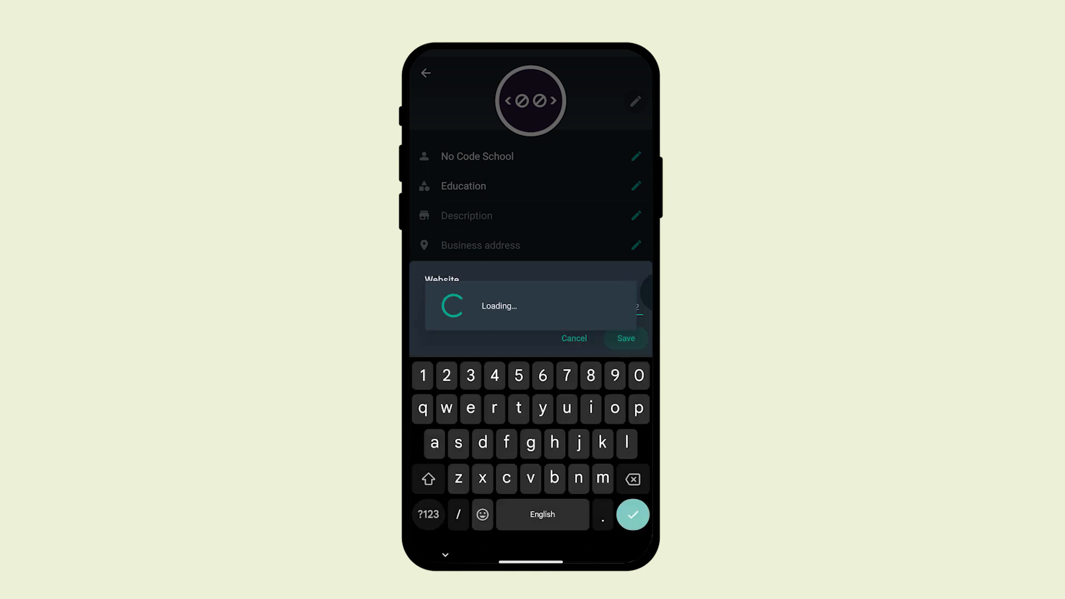
click(624, 339)
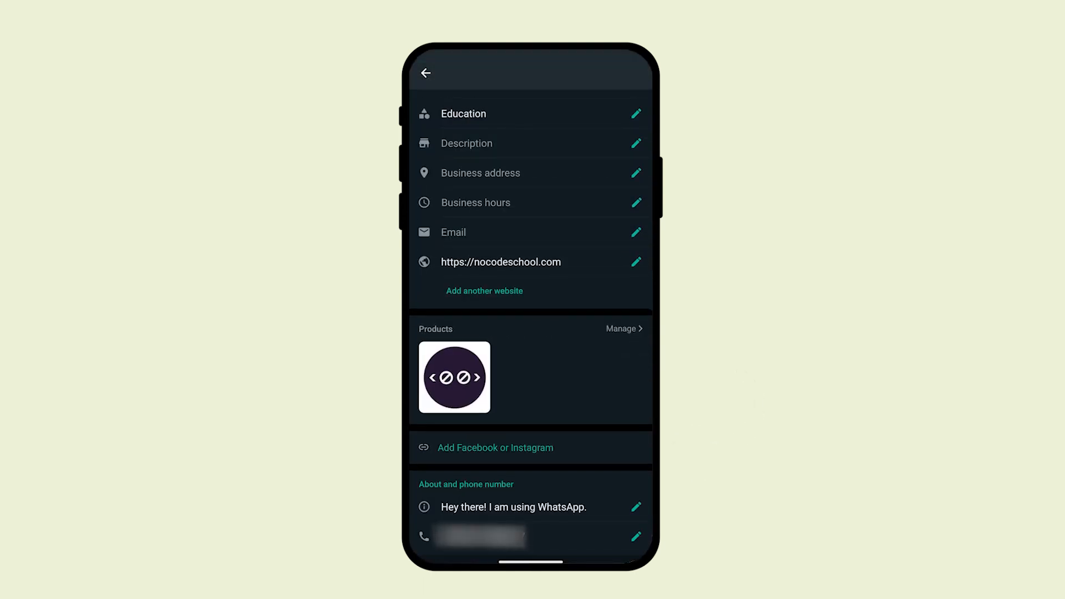
Bring up the Facebook & Instagram linking page from the profile.
click(495, 447)
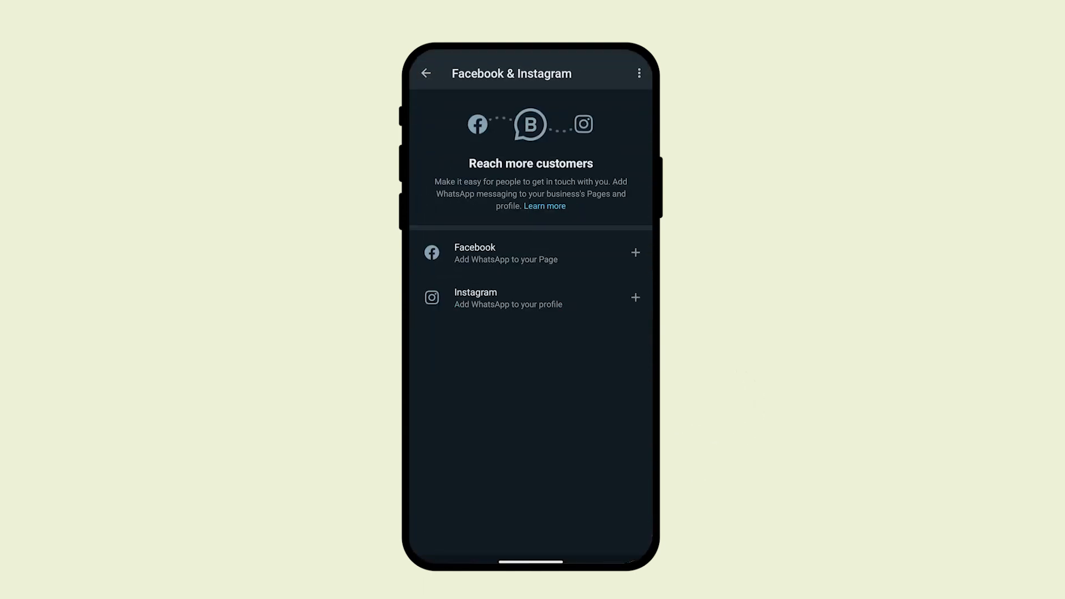